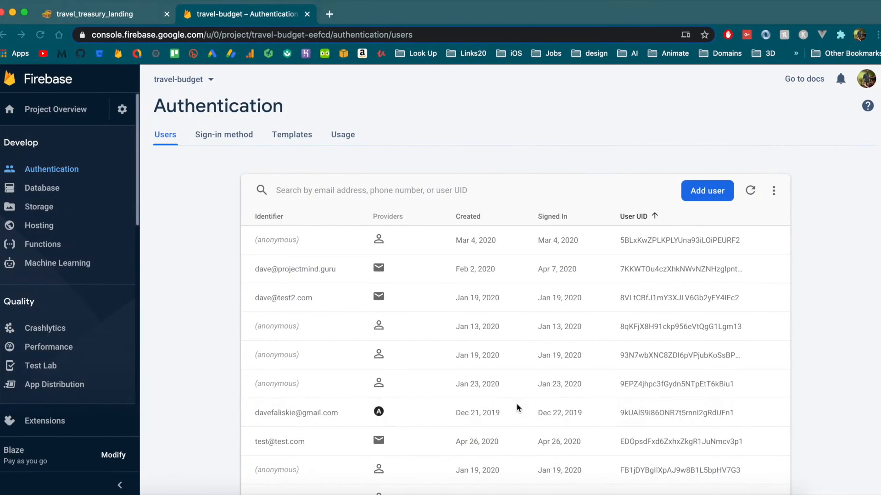
{"action": "mouse_move", "coordinate": [38, 225]}
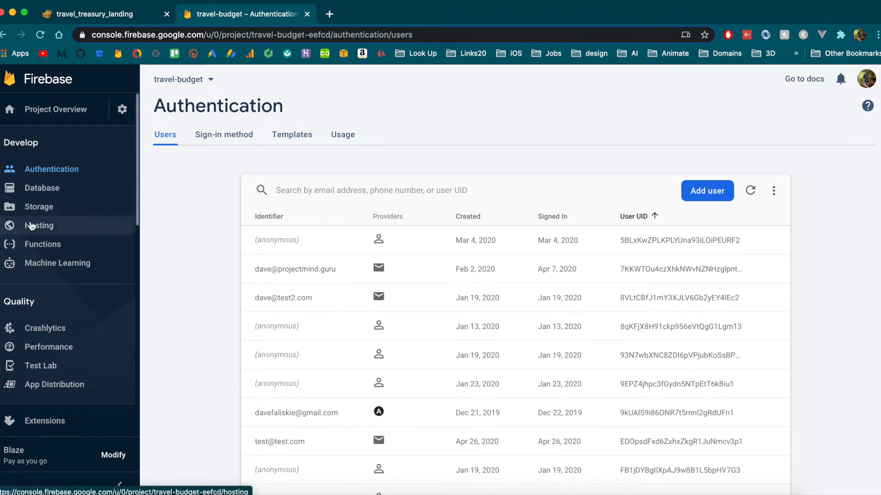
Open the travel-budget Hosting dashboard and visit the travel-budget-eefcd.firebaseapp.com default domain
{"action": "left_click", "coordinate": [39, 225]}
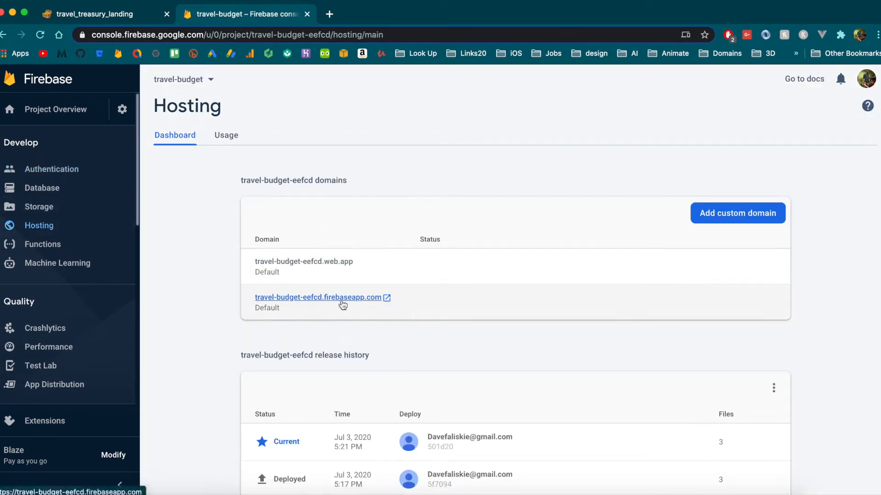
{"action": "left_click", "coordinate": [318, 297]}
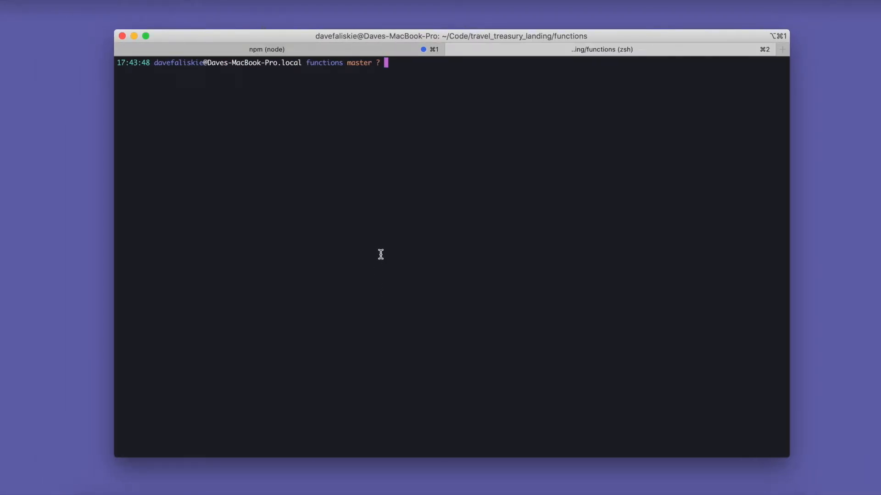
Move up from functions to travel_treasury_landing with cd .. and start npm run build
{"action": "double_click", "coordinate": [324, 62]}
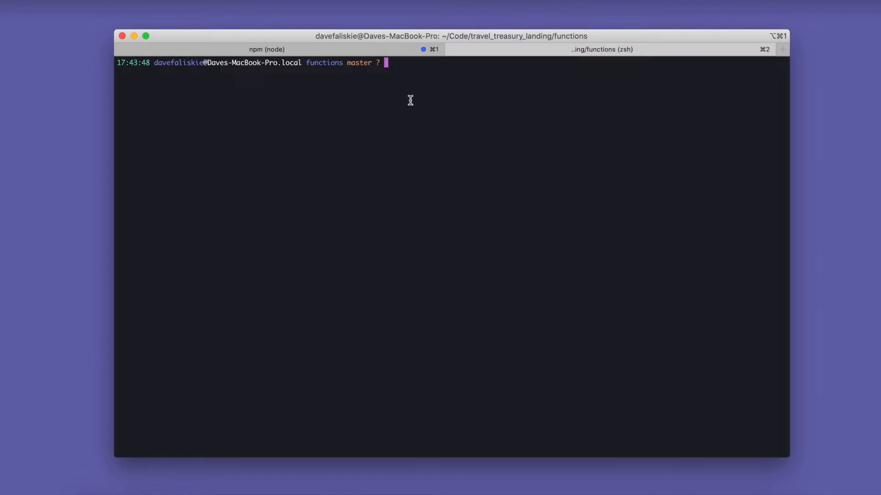
{"action": "type", "text": "cd ."}
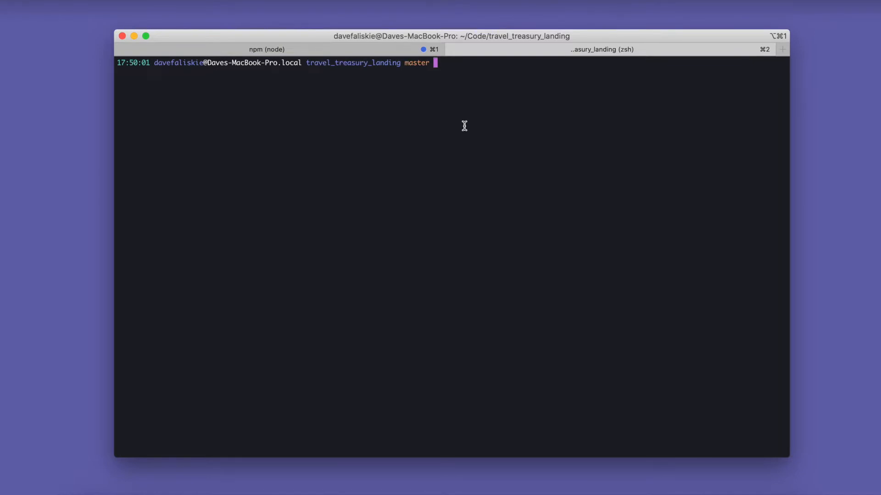
{"action": "type", "text": "npm"}
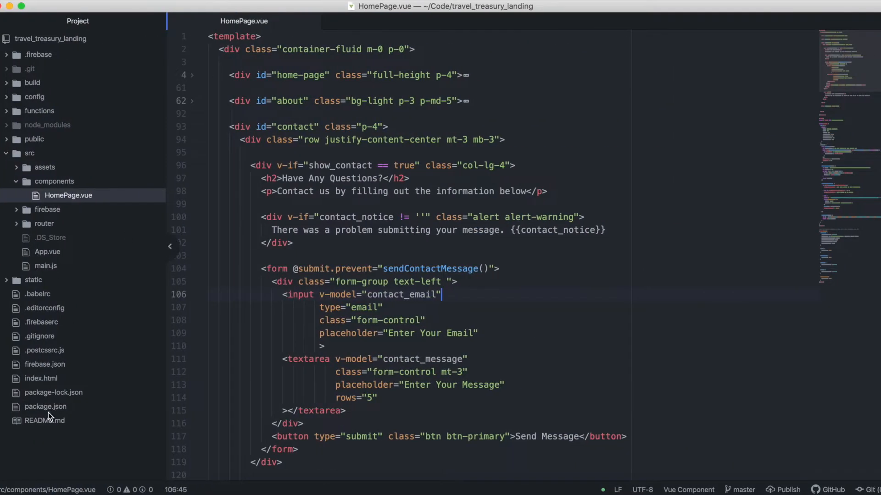
{"action": "left_click", "coordinate": [44, 420]}
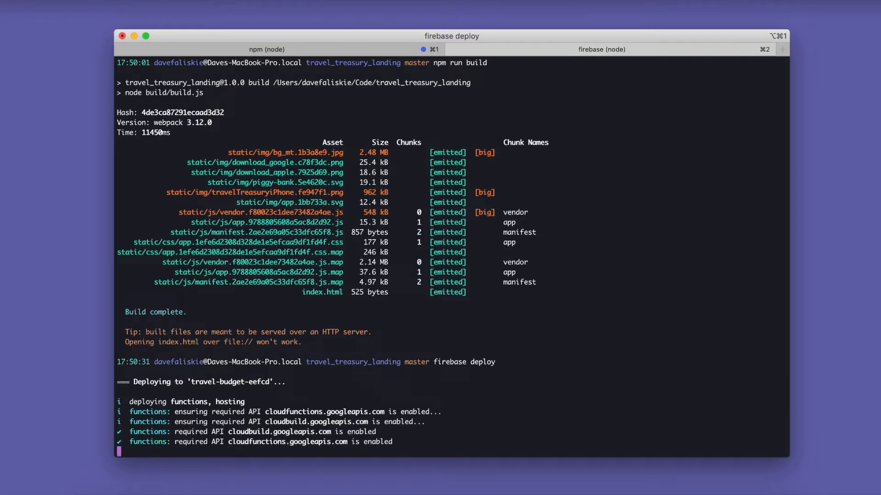
Follow firebase deploy as hosting files upload and the sendEmail function is created
{"action": "scroll", "scroll_direction": "down", "scroll_amount": 3}
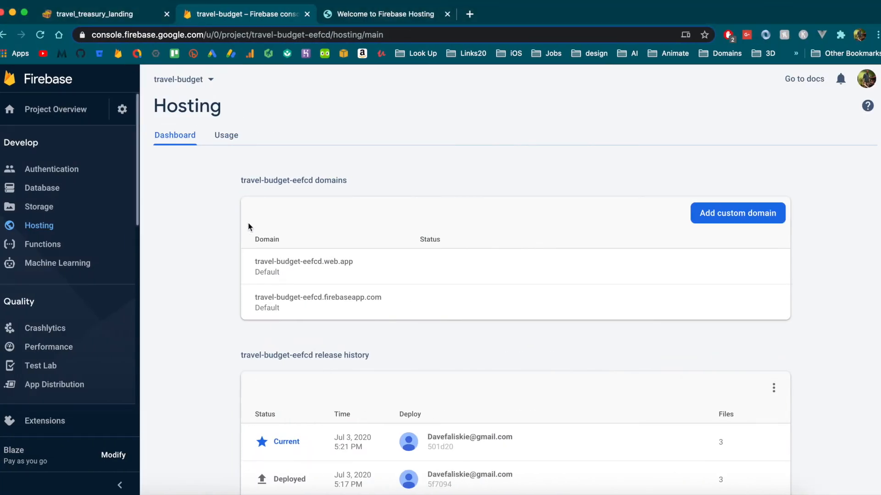
{"action": "mouse_move", "coordinate": [226, 217]}
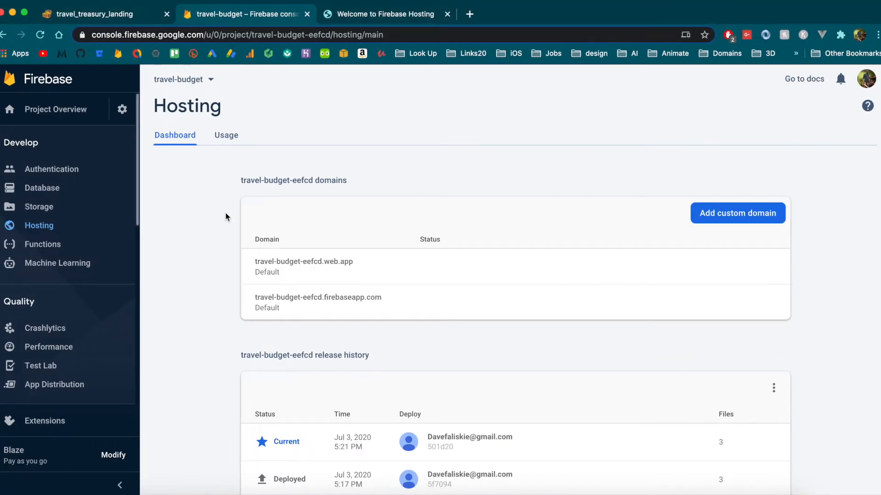
{"action": "mouse_move", "coordinate": [168, 155]}
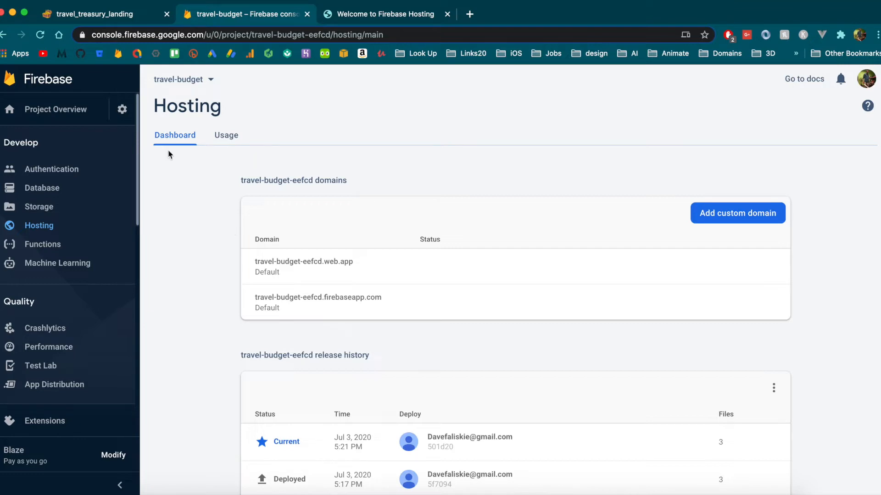
{"action": "mouse_move", "coordinate": [215, 350]}
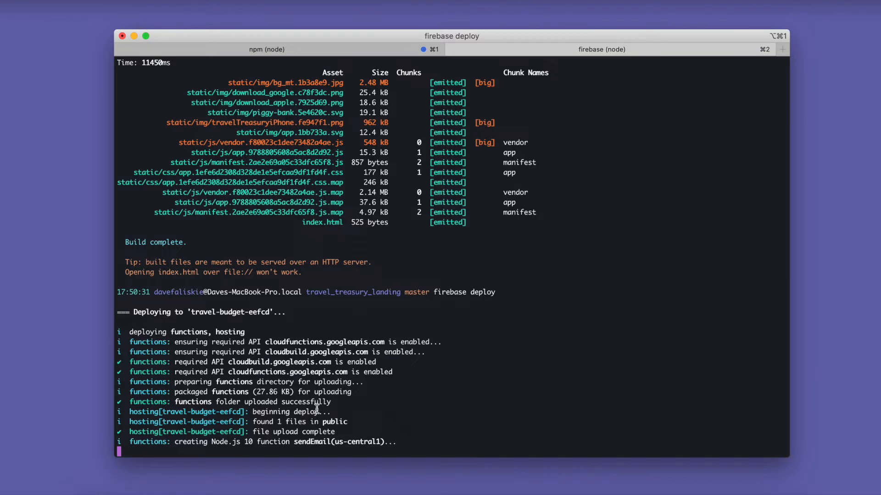
{"action": "mouse_move", "coordinate": [305, 465]}
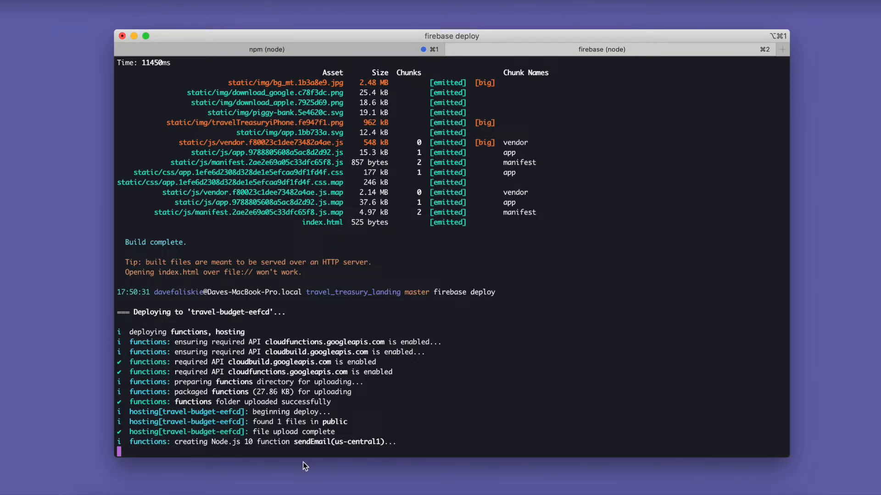
{"action": "double_click", "coordinate": [309, 441]}
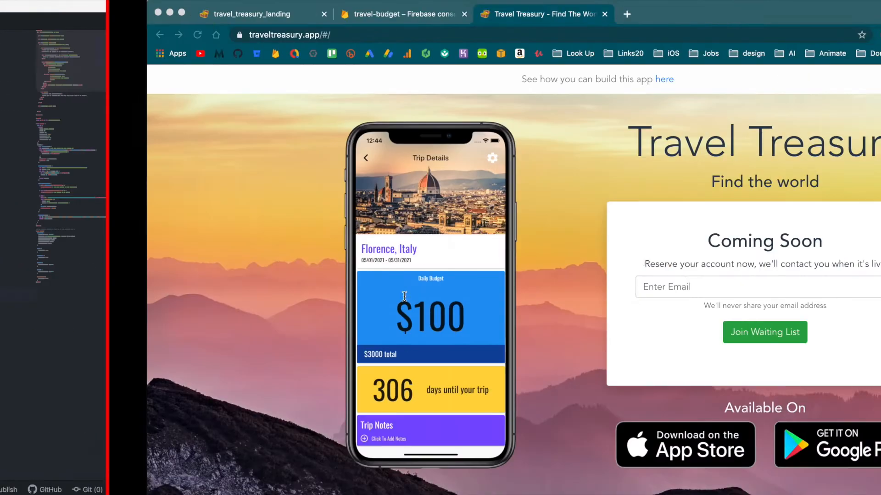
Return to the Hosting dashboard and inspect the new 5:58 PM release with 0 files
{"action": "left_click", "coordinate": [402, 14]}
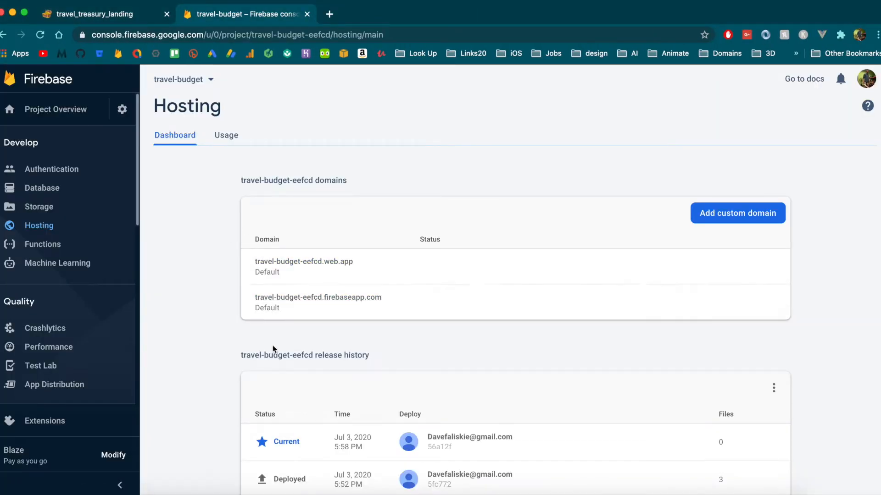
{"action": "scroll", "scroll_direction": "down", "scroll_amount": 3}
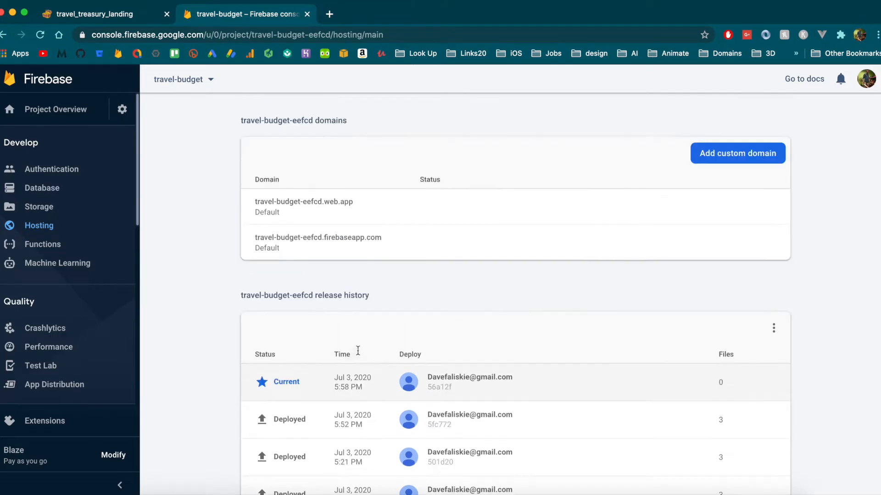
{"action": "left_click", "coordinate": [303, 202]}
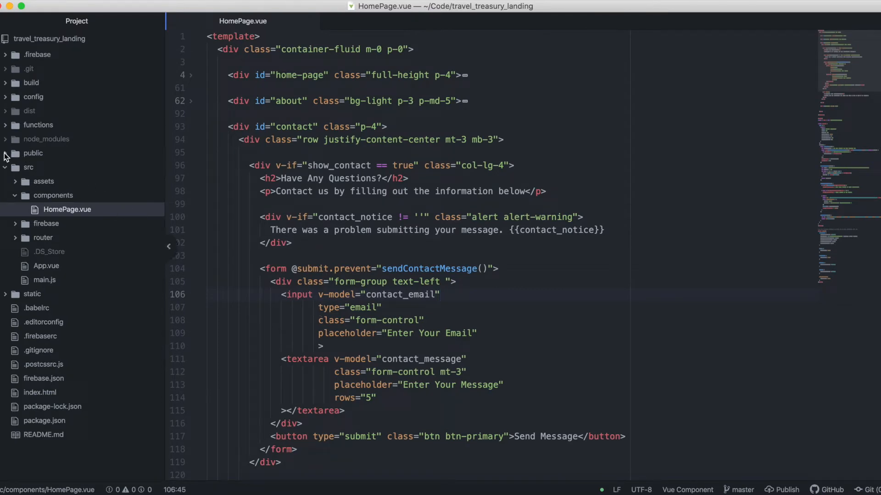
Expand the public folder and review its index.html
{"action": "left_click", "coordinate": [32, 153]}
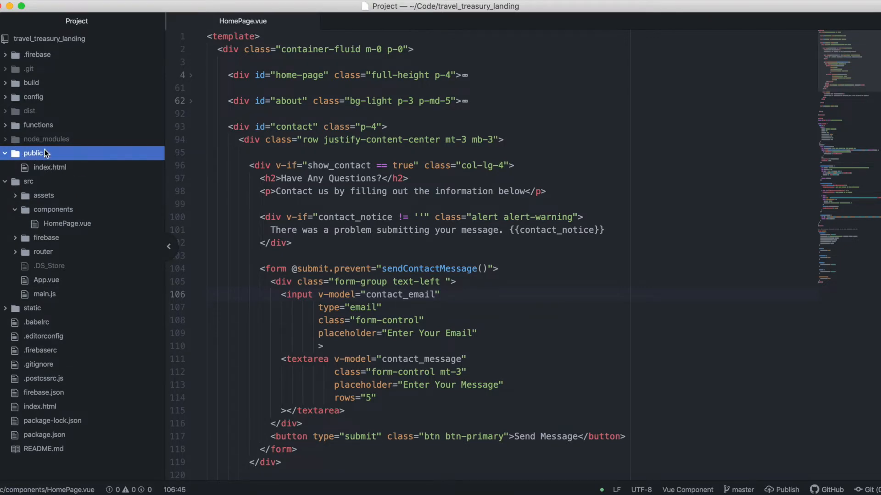
{"action": "left_click", "coordinate": [5, 153]}
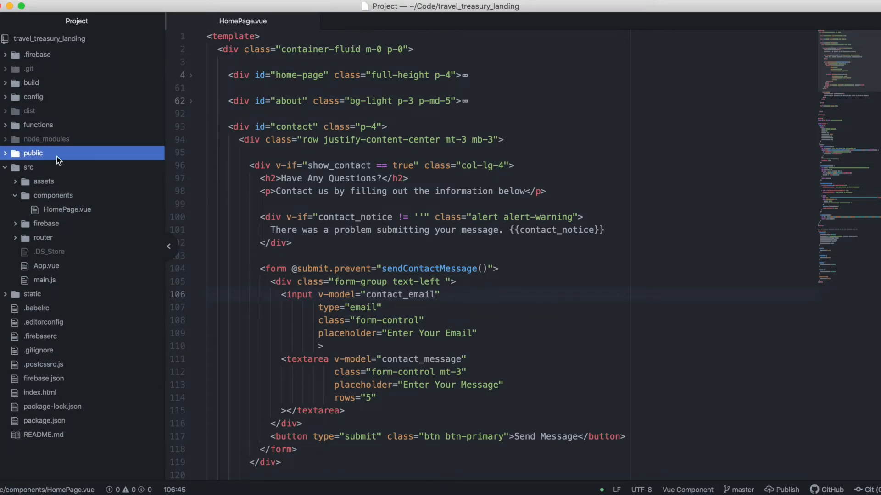
{"action": "left_click", "coordinate": [33, 153]}
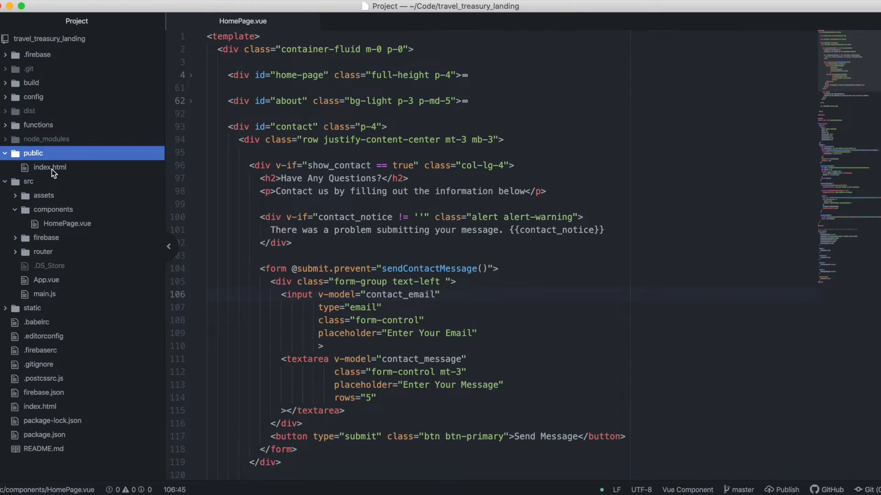
{"action": "left_click", "coordinate": [50, 167]}
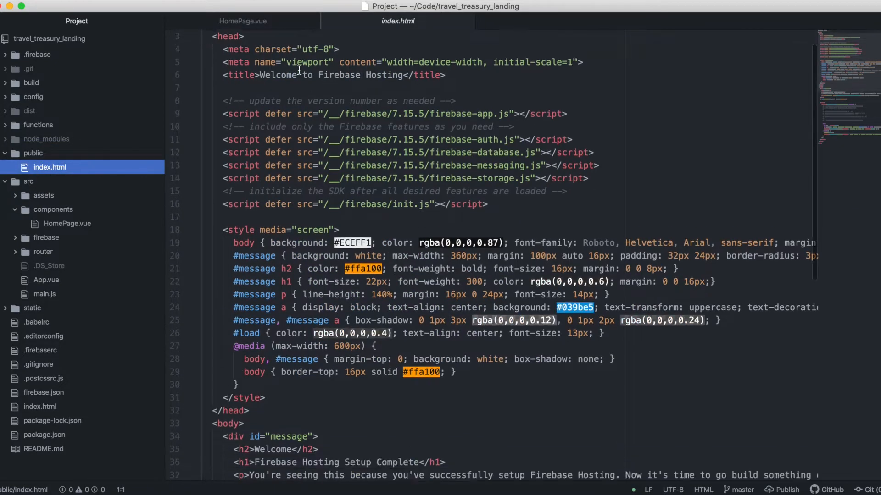
{"action": "scroll", "scroll_direction": "down", "scroll_amount": 3}
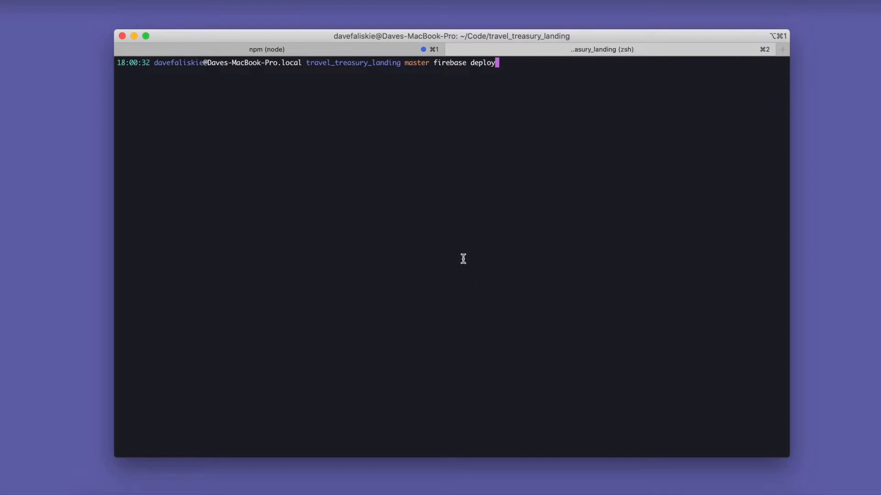
Run npm run build and check the built index.html in the dist folder
{"action": "type", "text": "npm run build"}
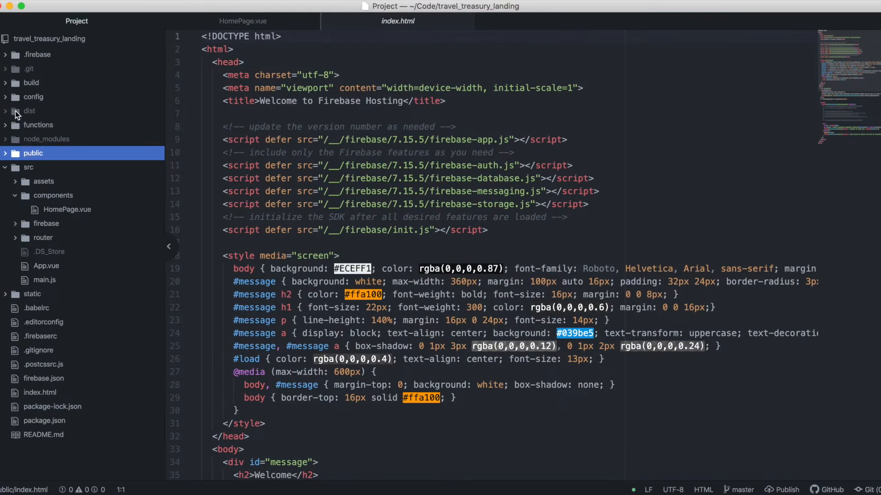
{"action": "left_click", "coordinate": [29, 111]}
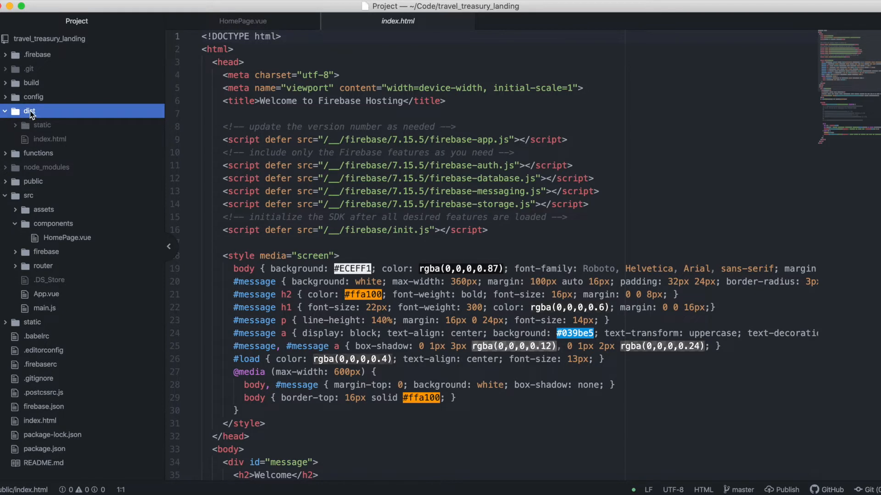
{"action": "left_click", "coordinate": [49, 138]}
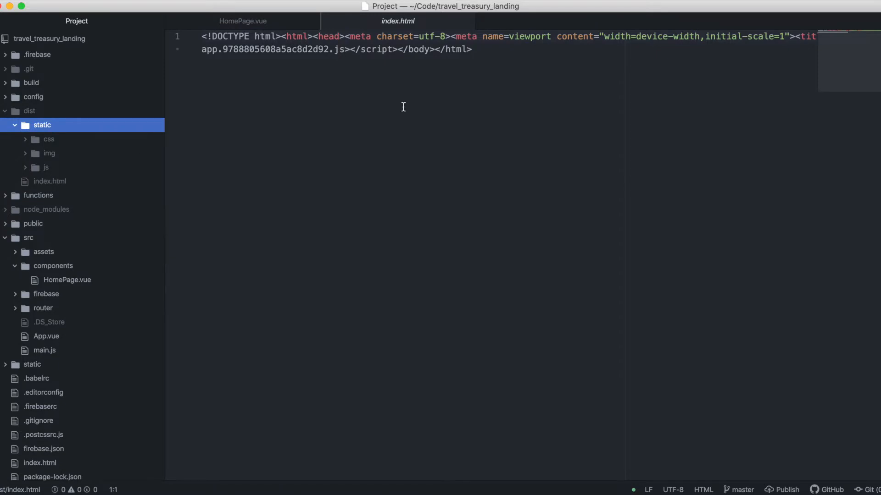
{"action": "left_click", "coordinate": [29, 111]}
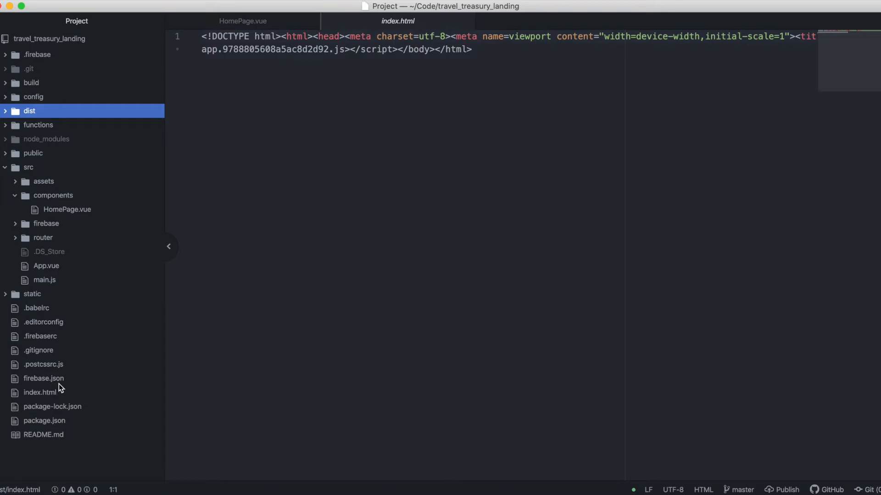
{"action": "mouse_move", "coordinate": [53, 339]}
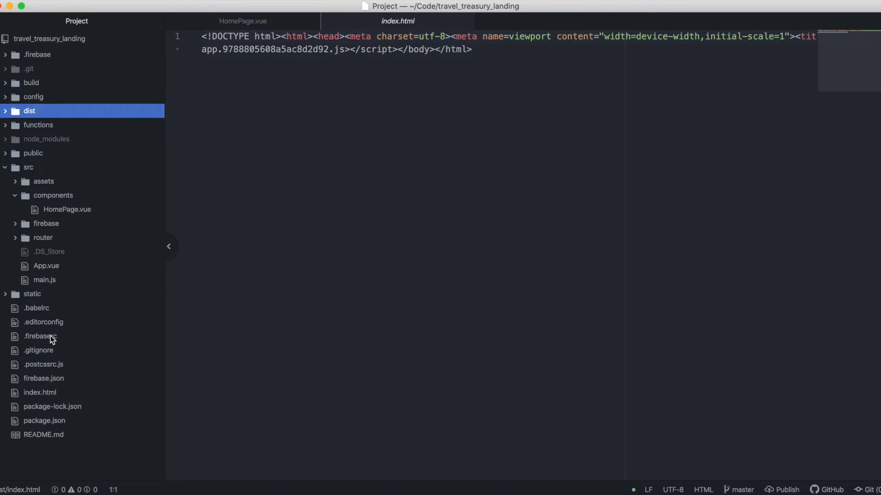
{"action": "mouse_move", "coordinate": [47, 423]}
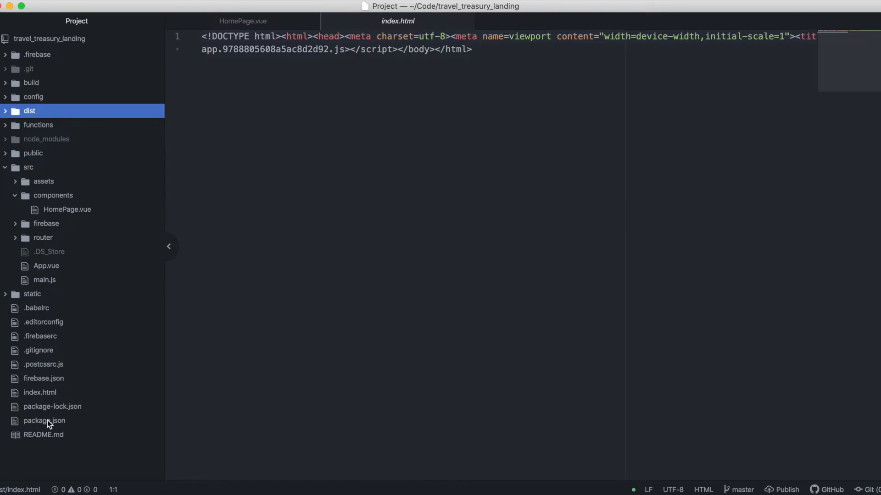
{"action": "mouse_move", "coordinate": [48, 386]}
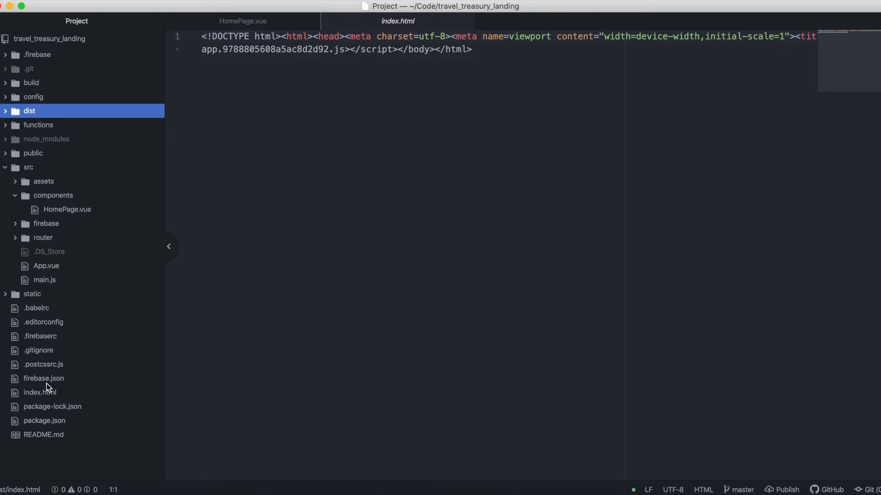
Change the hosting public folder in firebase.json to dist
{"action": "left_click", "coordinate": [43, 378]}
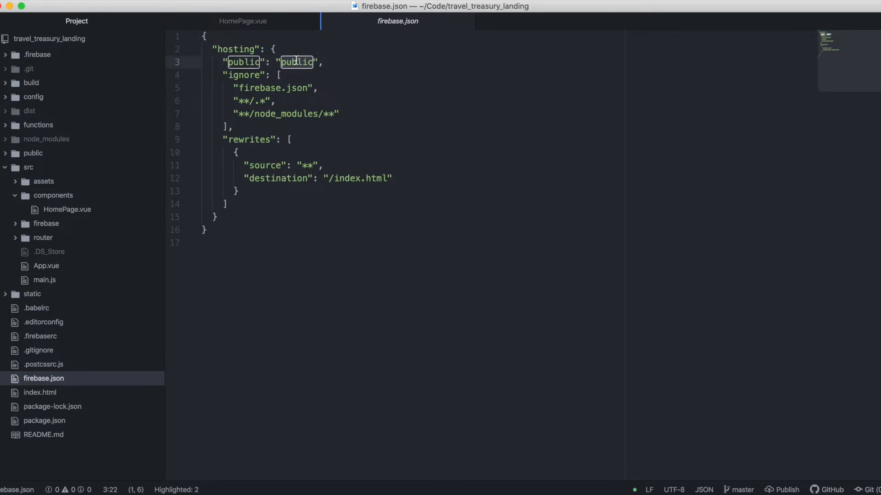
{"action": "type", "text": "di"}
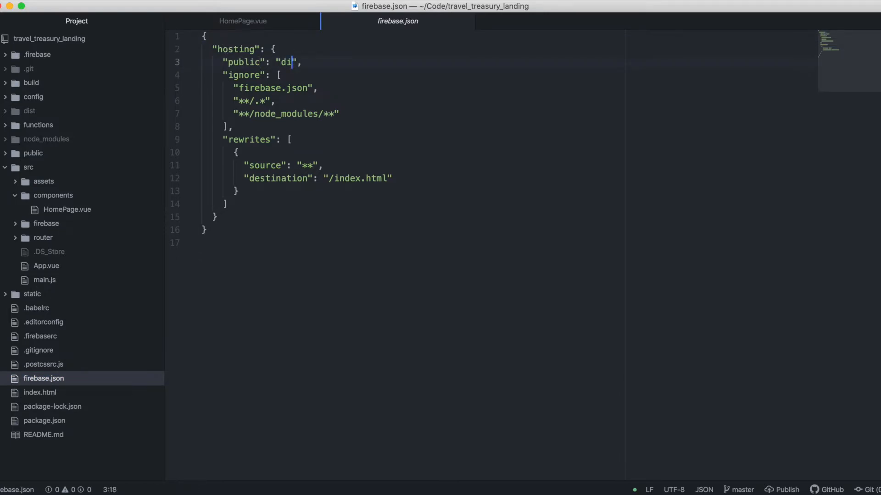
{"action": "type", "text": "st"}
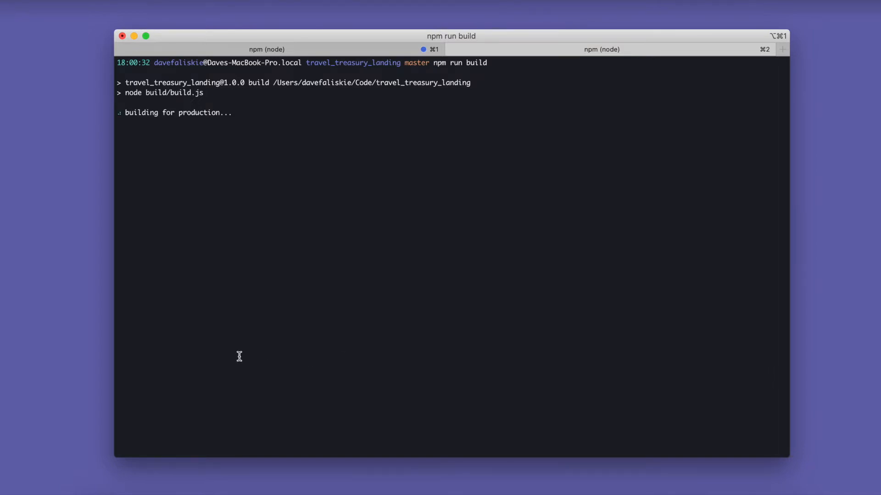
Run firebase deploy to publish the production build
{"action": "type", "text": "firebase deploy"}
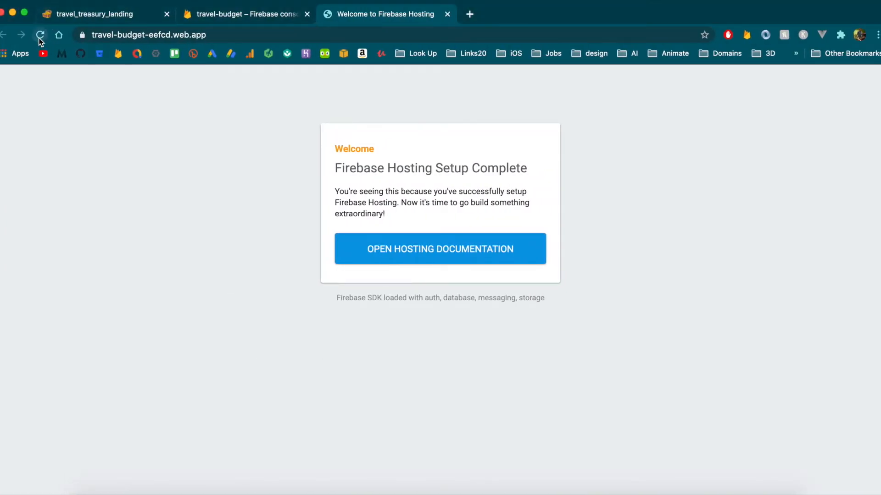
Reload travel-budget-eefcd.web.app and scroll to the Coming Soon email signup
{"action": "left_click", "coordinate": [40, 35]}
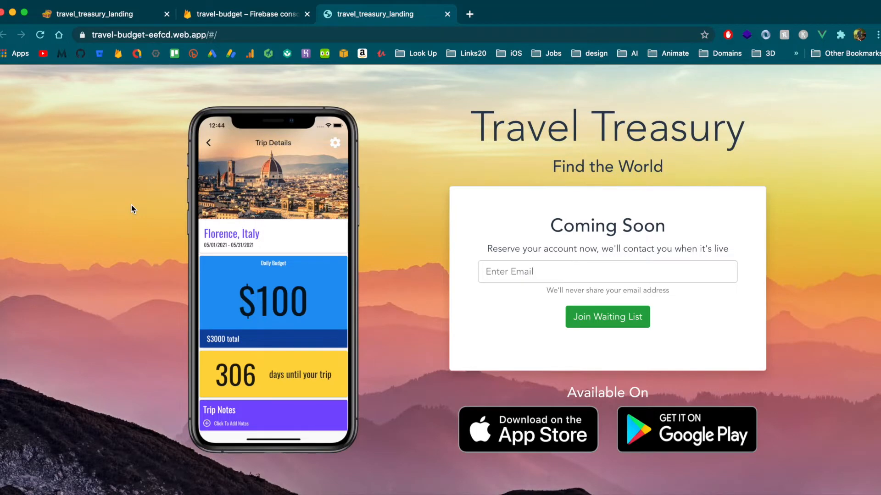
{"action": "mouse_move", "coordinate": [219, 205]}
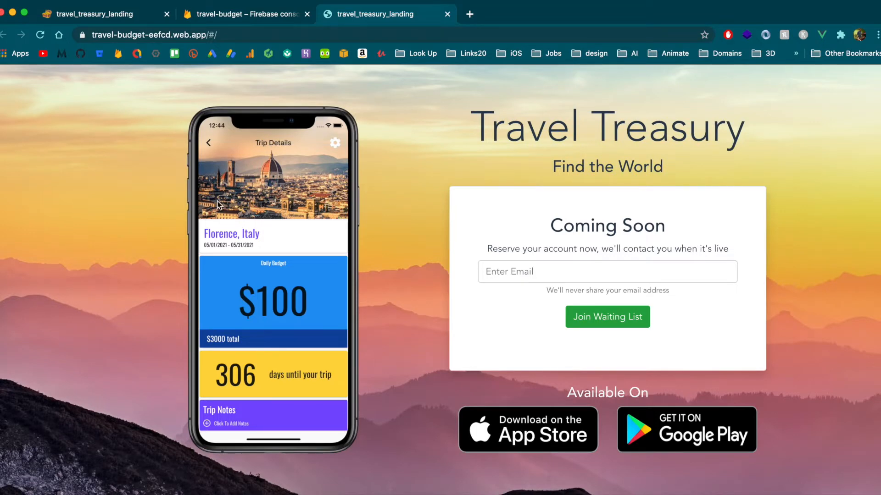
{"action": "scroll", "scroll_direction": "down", "scroll_amount": 3}
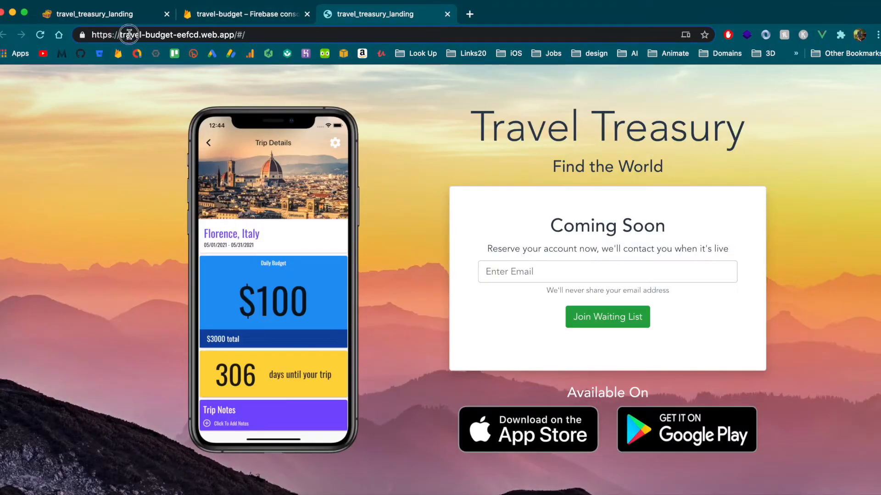
Check metatags.io Google, Facebook and Twitter previews for travel-budget-eefcd.web.app
{"action": "left_click", "coordinate": [180, 35]}
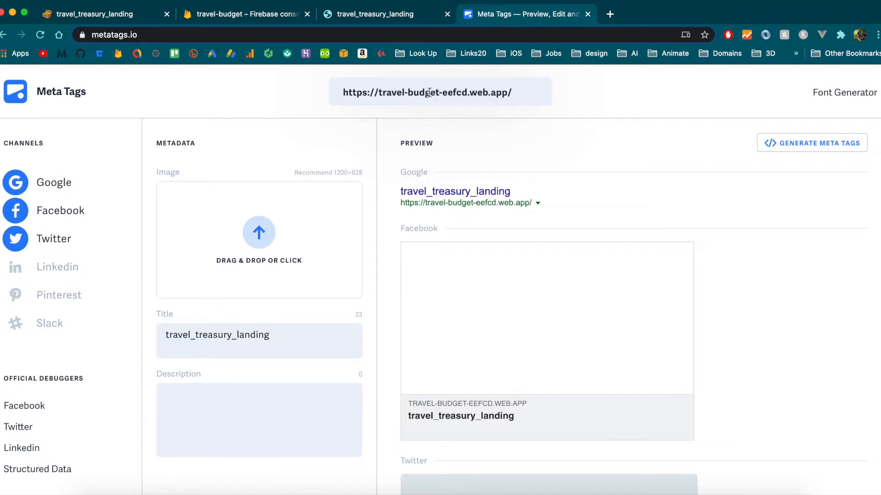
{"action": "mouse_move", "coordinate": [391, 174]}
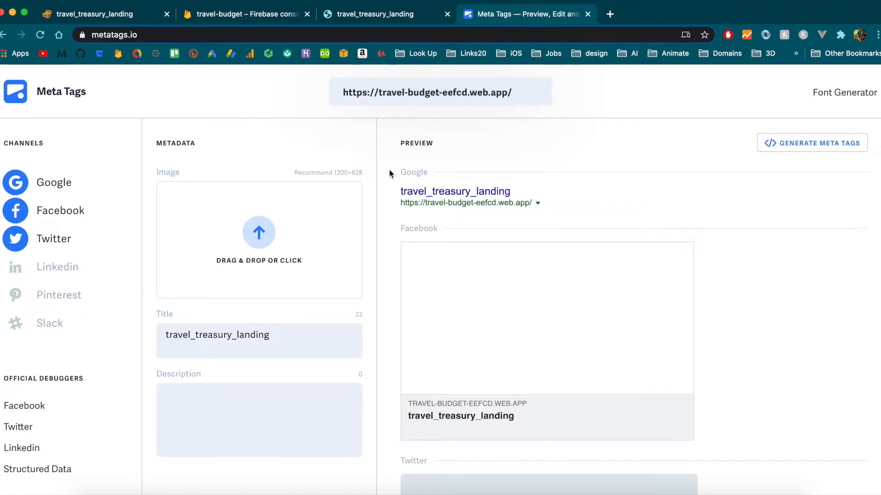
{"action": "scroll", "scroll_direction": "down", "scroll_amount": 3}
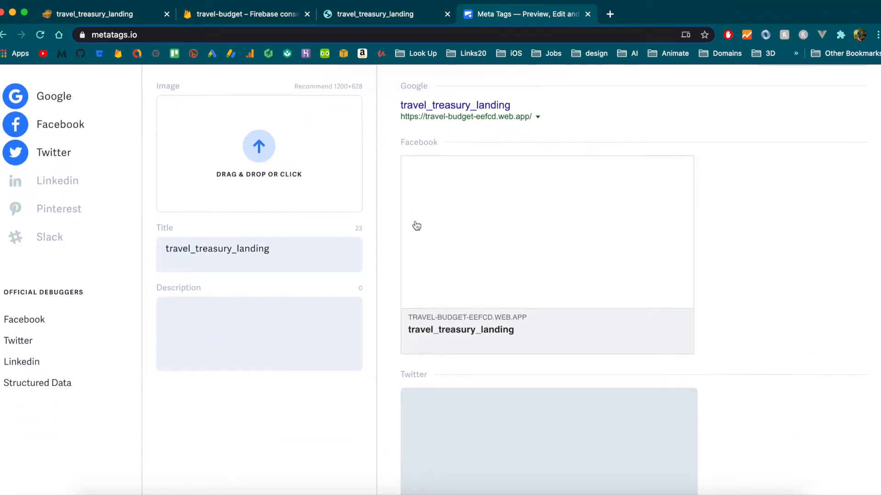
{"action": "mouse_move", "coordinate": [473, 292]}
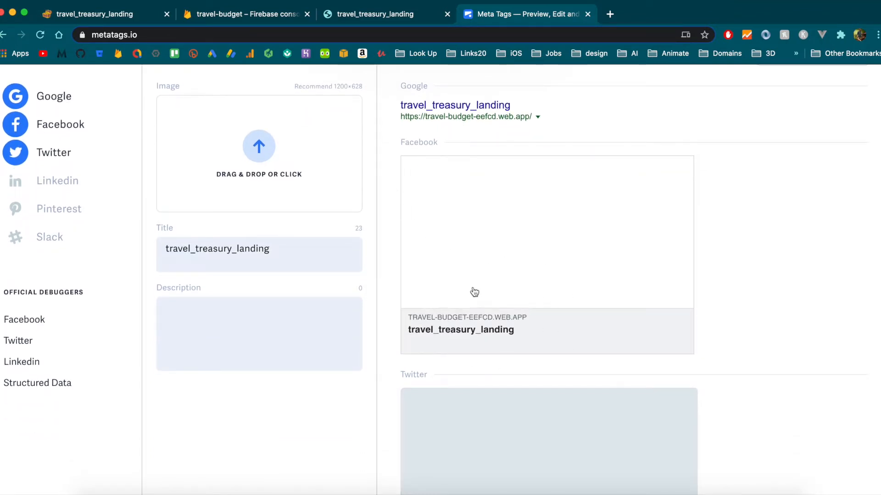
{"action": "mouse_move", "coordinate": [499, 335]}
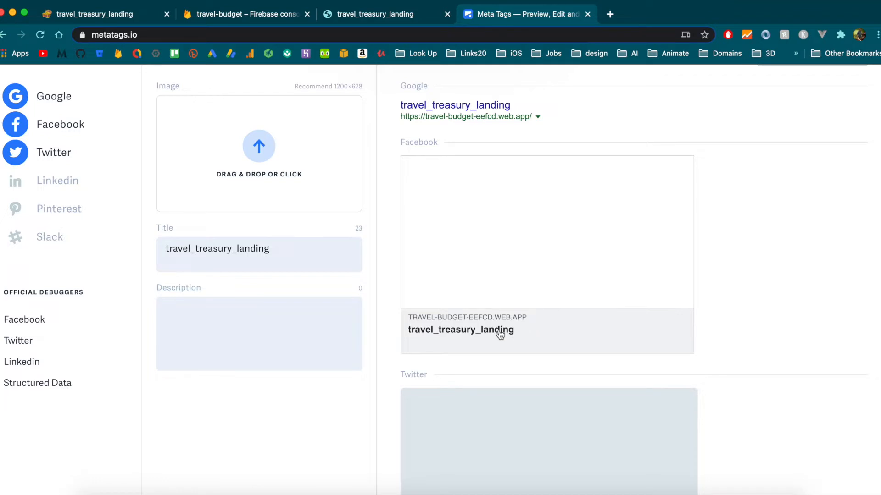
{"action": "scroll", "scroll_direction": "down", "scroll_amount": 3}
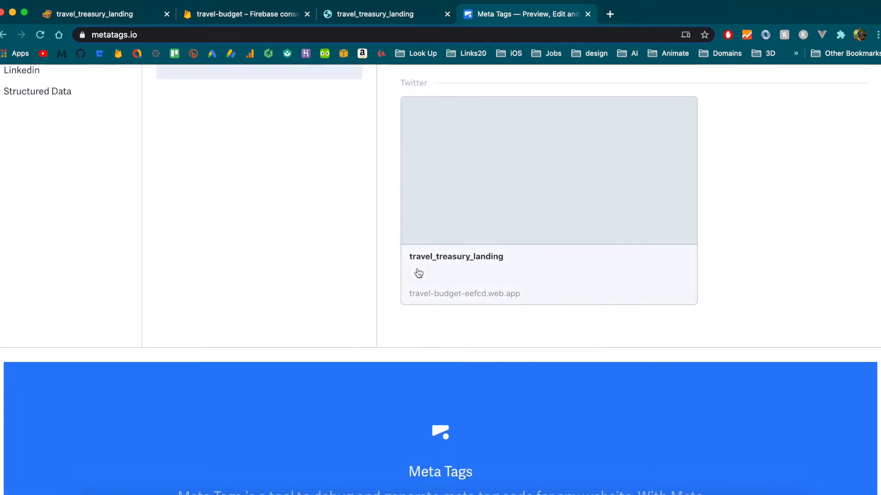
{"action": "scroll", "scroll_direction": "up", "scroll_amount": 3}
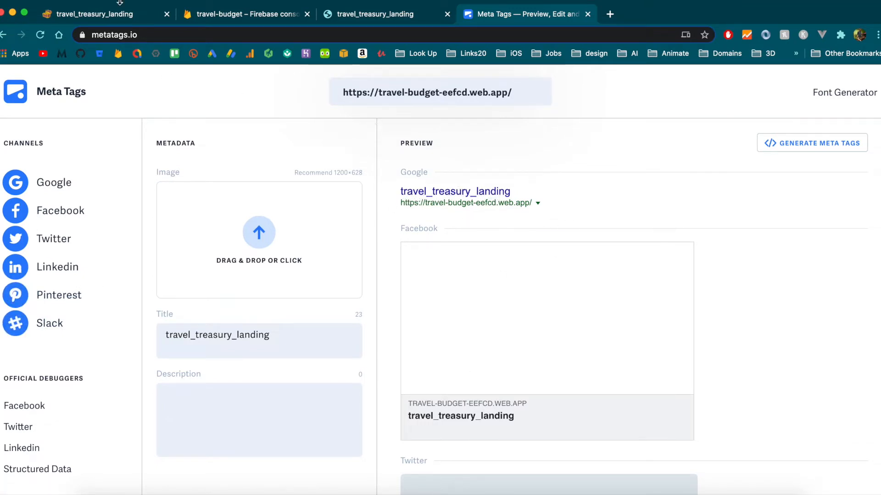
{"action": "left_click", "coordinate": [95, 15]}
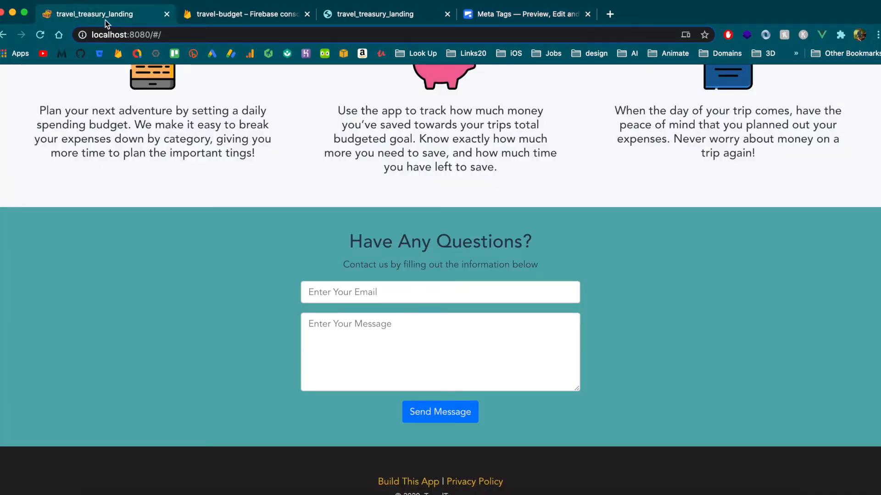
{"action": "left_click", "coordinate": [523, 14]}
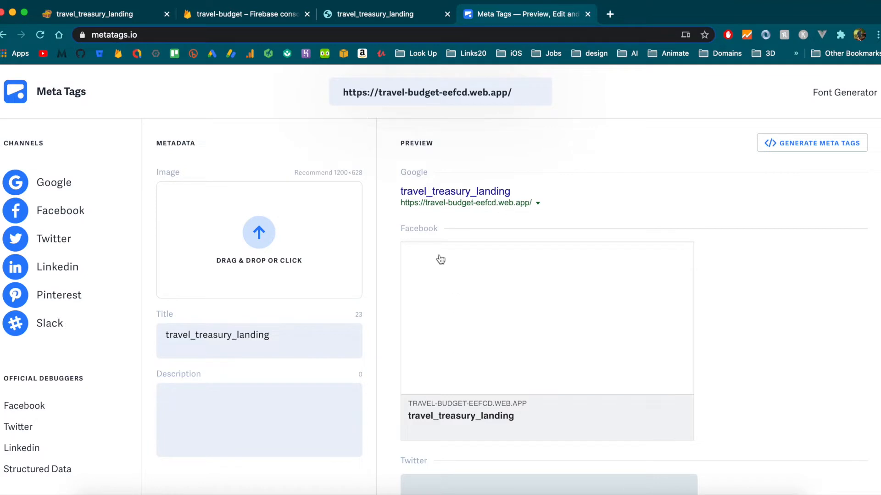
{"action": "mouse_move", "coordinate": [499, 333]}
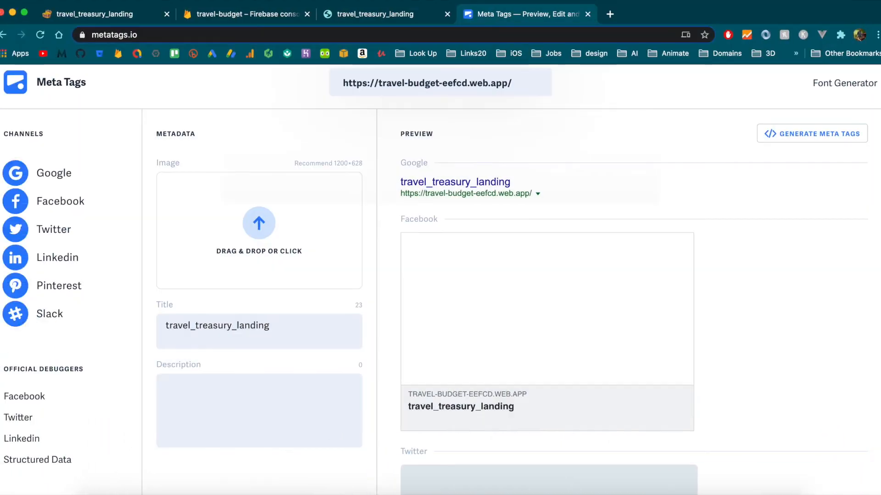
{"action": "left_click", "coordinate": [95, 13]}
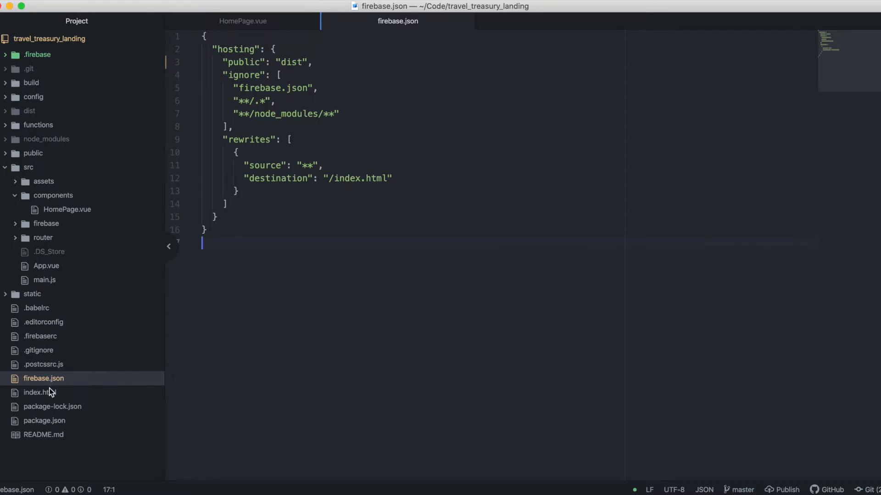
Open the root index.html, briefly check App.vue, then return to index.html
{"action": "left_click", "coordinate": [39, 392]}
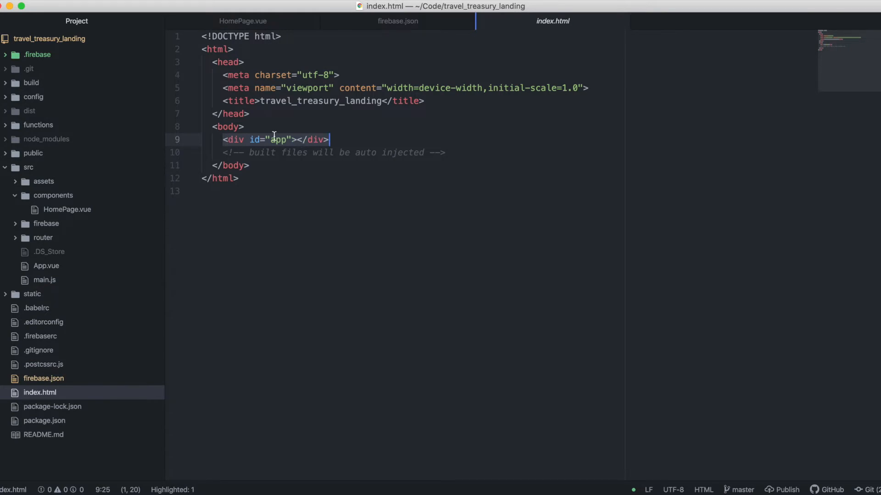
{"action": "left_click", "coordinate": [46, 265]}
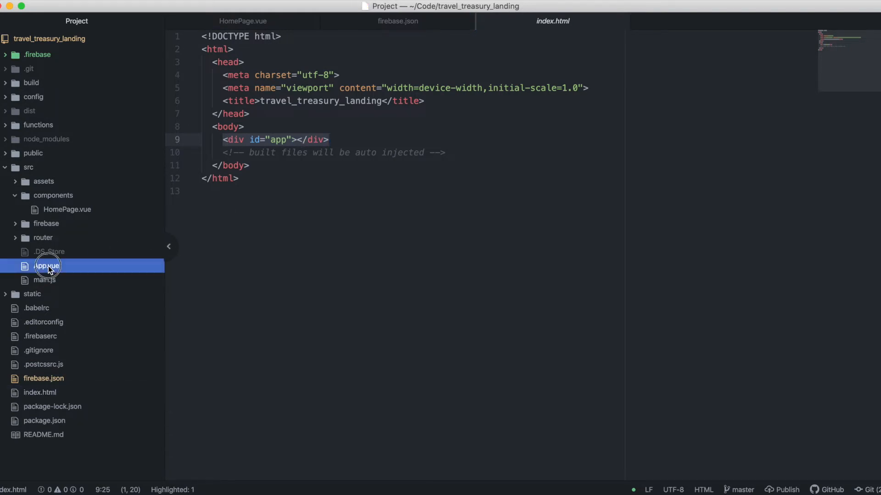
{"action": "left_click", "coordinate": [48, 265]}
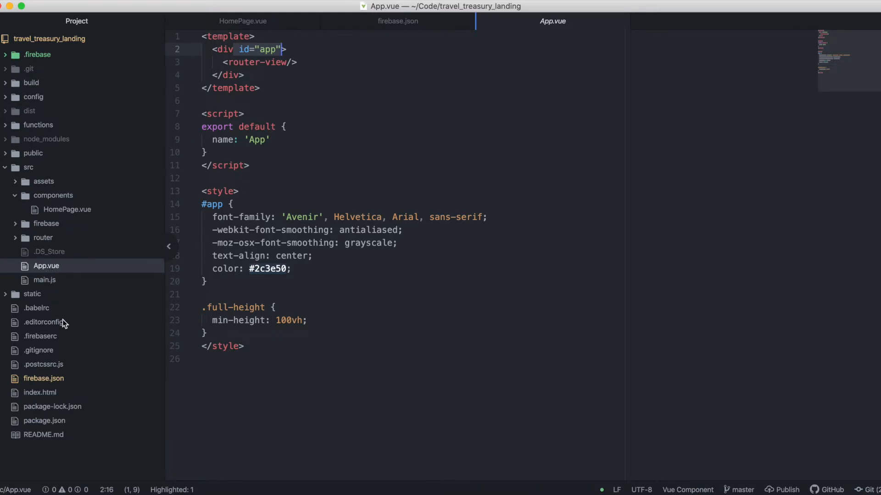
{"action": "left_click", "coordinate": [40, 392]}
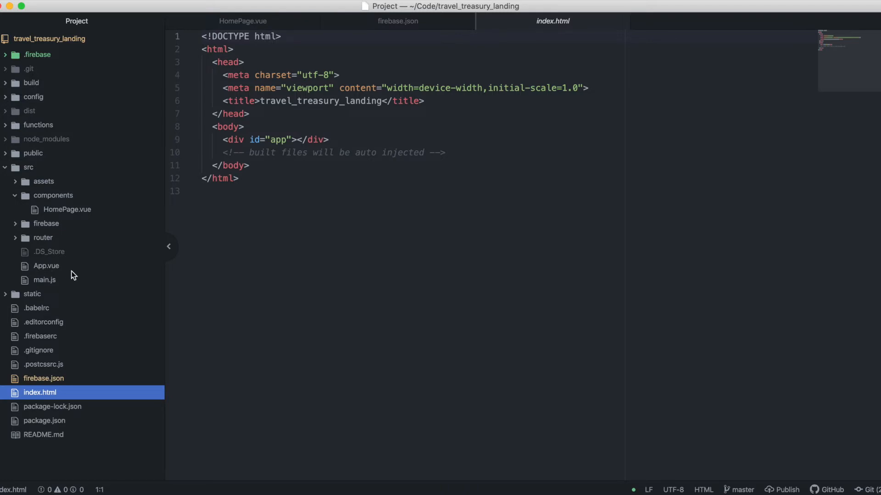
{"action": "left_click", "coordinate": [224, 191]}
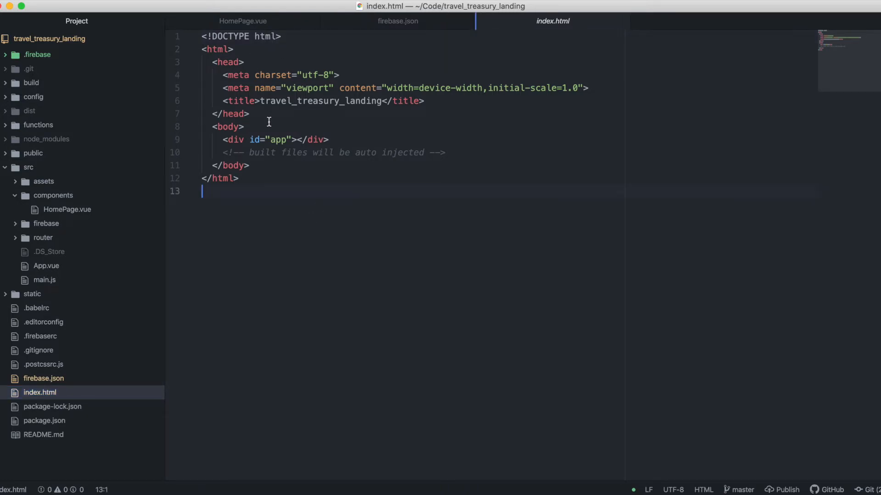
{"action": "mouse_move", "coordinate": [304, 193]}
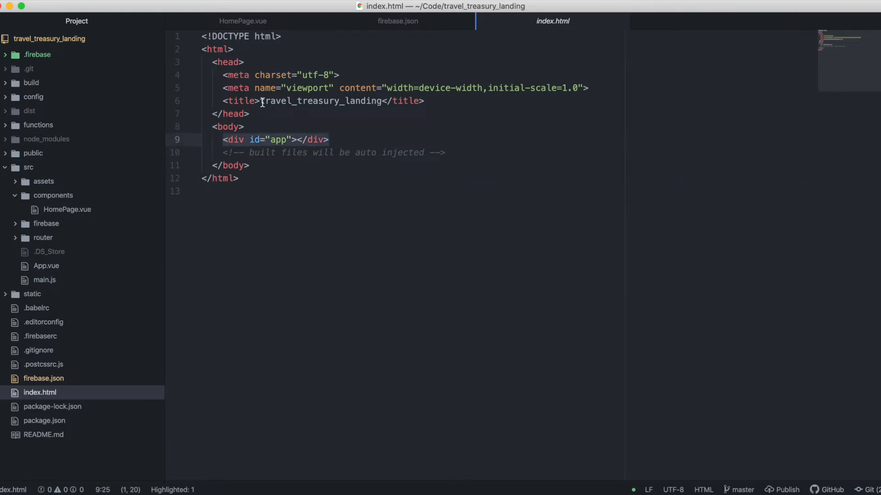
Retitle index.html to Travel Treasury, reload the local site, and start a new line
{"action": "double_click", "coordinate": [320, 101]}
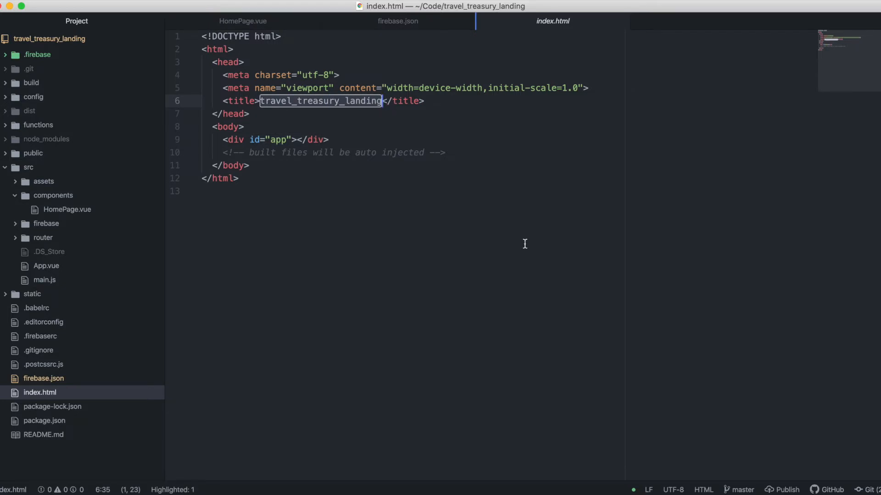
{"action": "type", "text": "Travel Trek"}
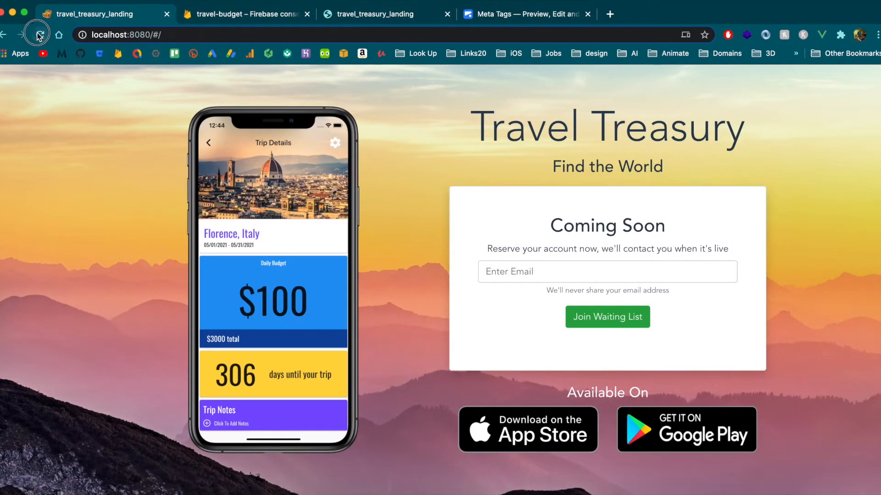
{"action": "left_click", "coordinate": [38, 34]}
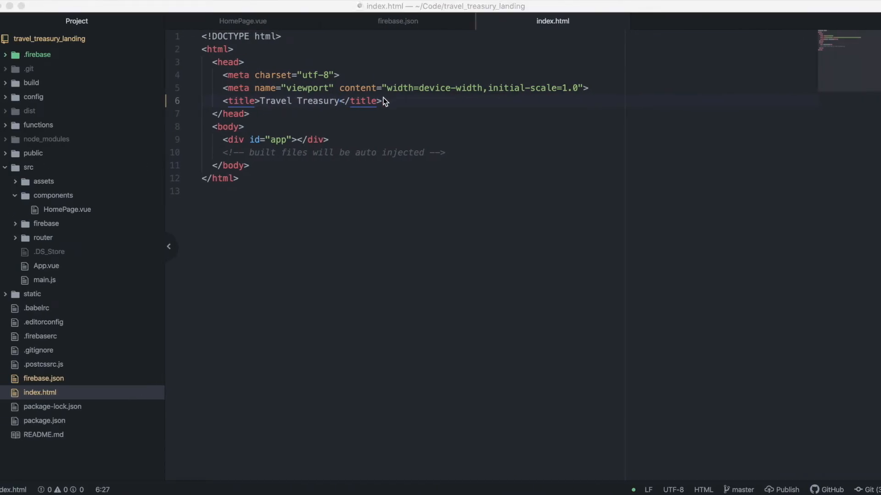
{"action": "left_click", "coordinate": [383, 100]}
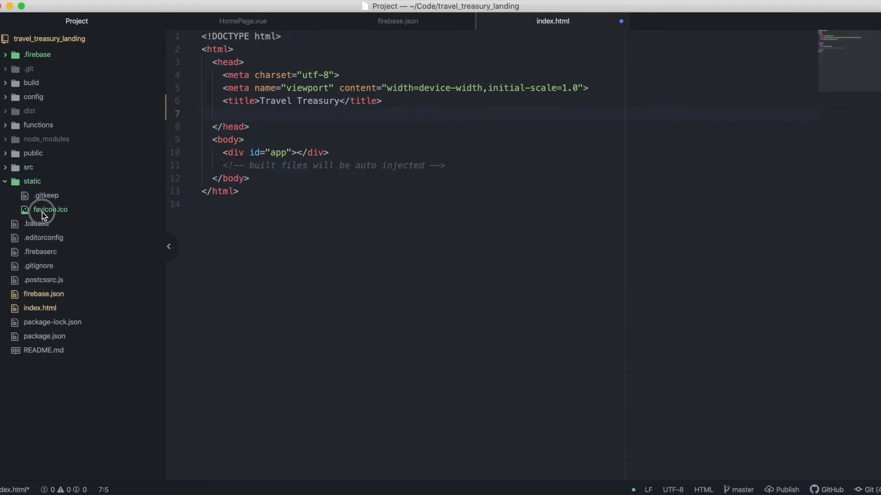
Preview the favicon, add the static/favicon.ico icon link to index.html, and reload the site
{"action": "double_click", "coordinate": [50, 209]}
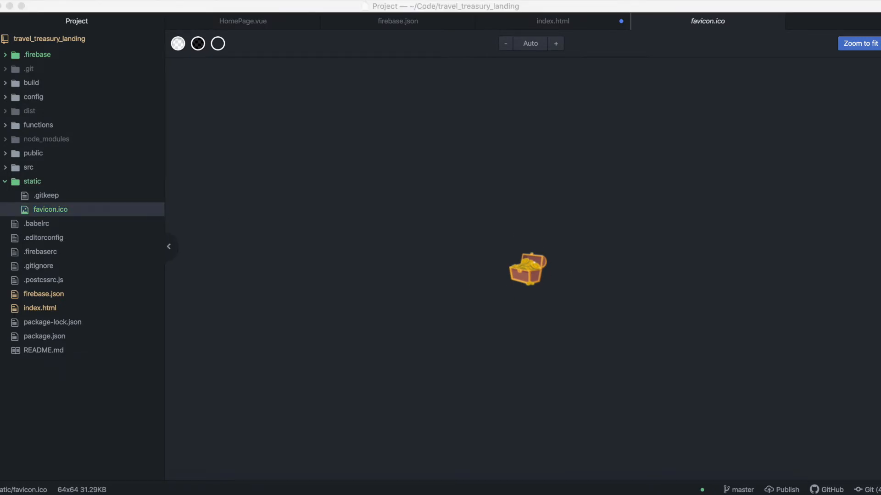
{"action": "left_click", "coordinate": [552, 21]}
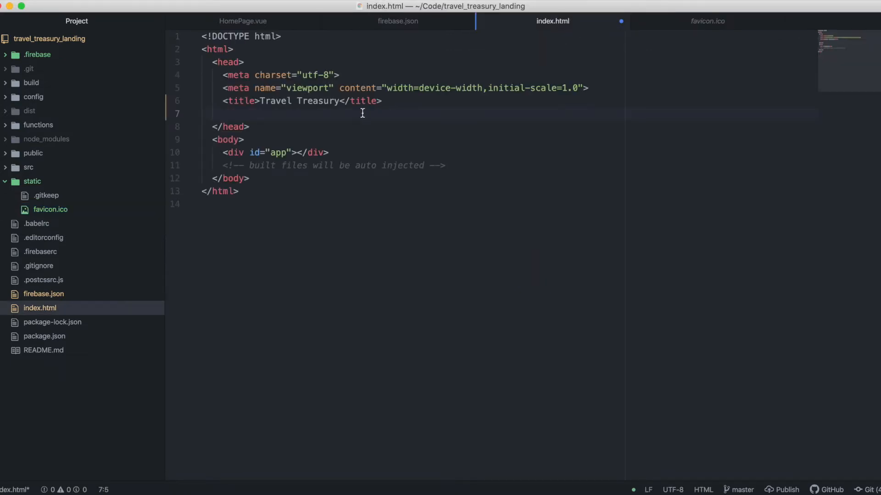
{"action": "type", "text": "<link rel=\"icon\" href=\"static/favicon.ico\">"}
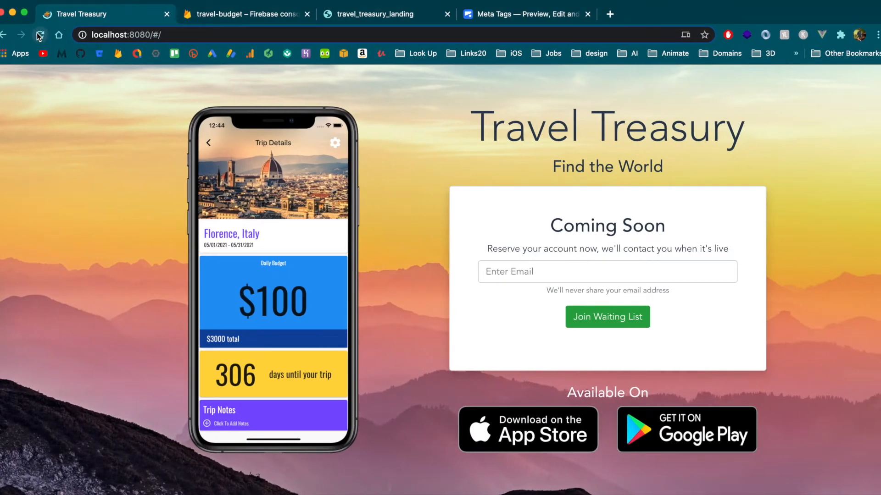
{"action": "left_click", "coordinate": [38, 35]}
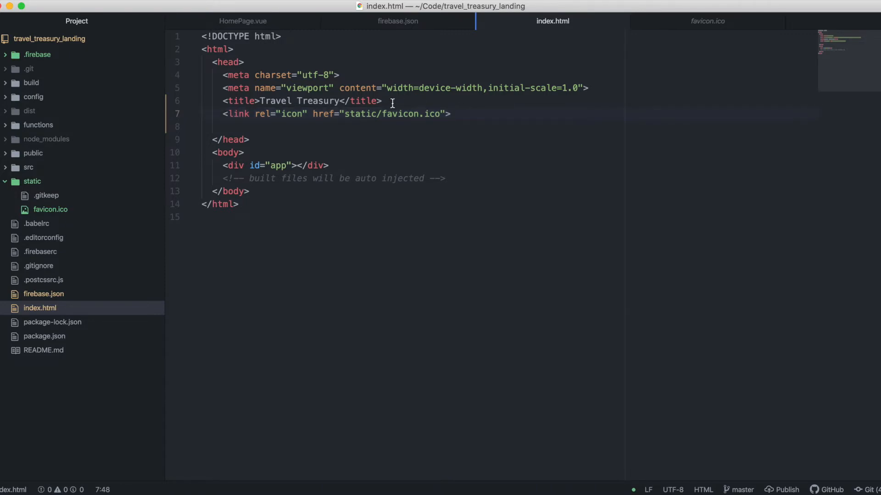
Add and then remove a blank line below the favicon link, then save index.html
{"action": "left_click", "coordinate": [50, 209]}
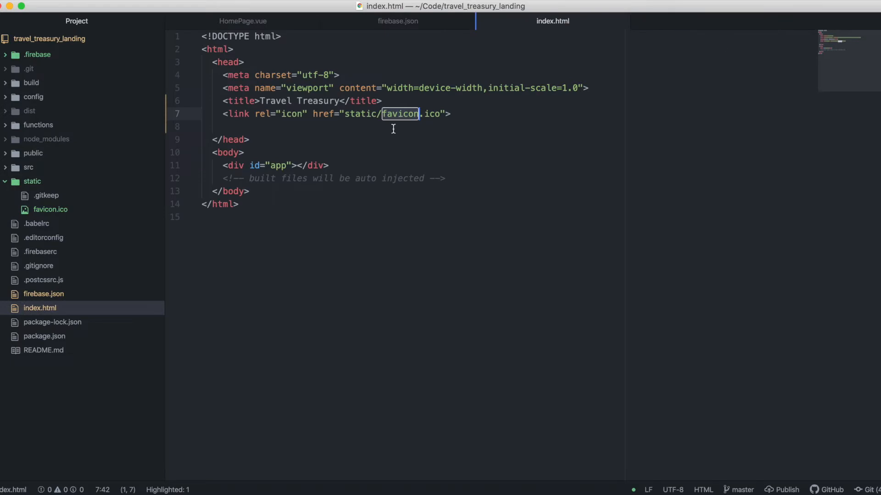
{"action": "left_click", "coordinate": [223, 127]}
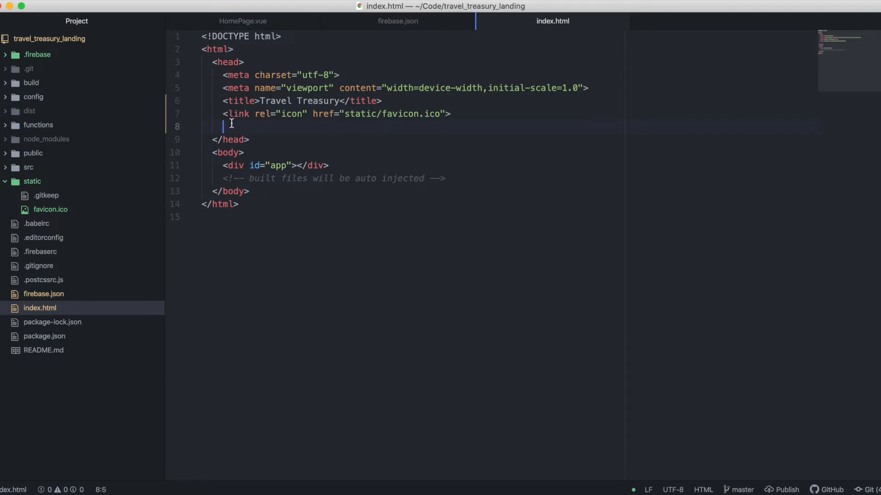
{"action": "key", "text": "enter"}
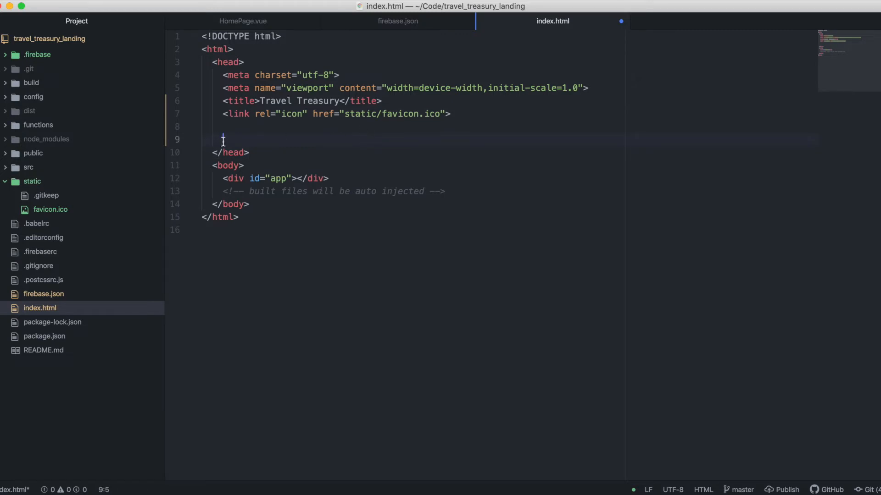
{"action": "mouse_move", "coordinate": [291, 135]}
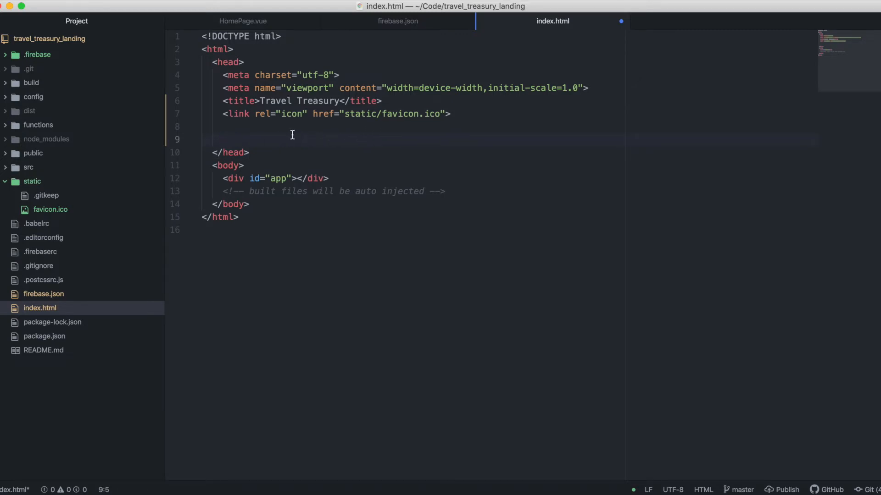
{"action": "key", "text": "Backspace"}
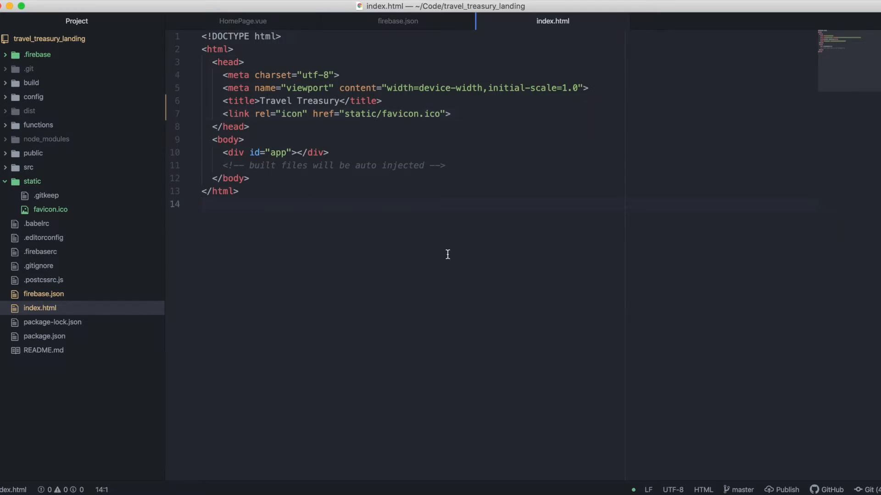
{"action": "left_click", "coordinate": [257, 126]}
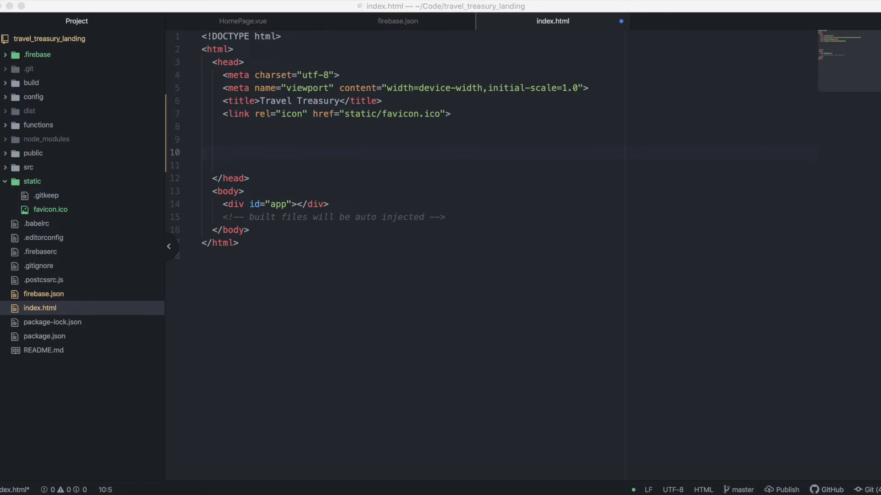
{"action": "mouse_move", "coordinate": [259, 171]}
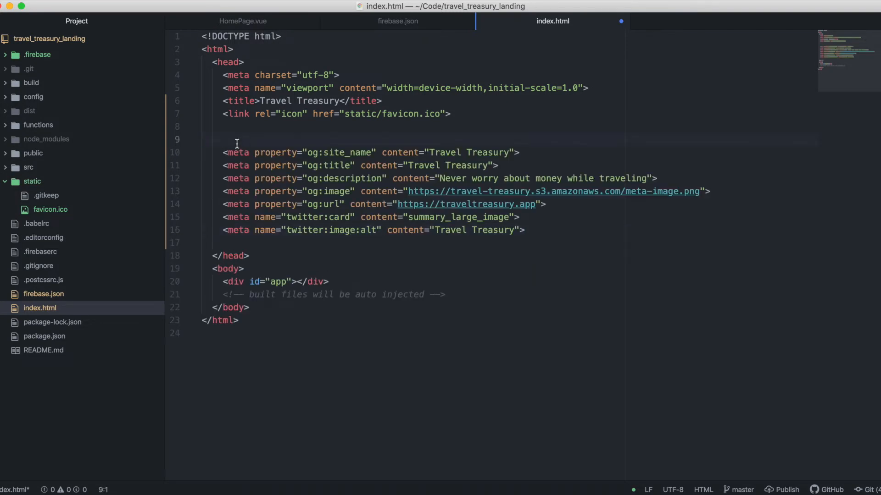
Remove the blank line above the social meta tags and select the og:image link
{"action": "key", "text": "backspace"}
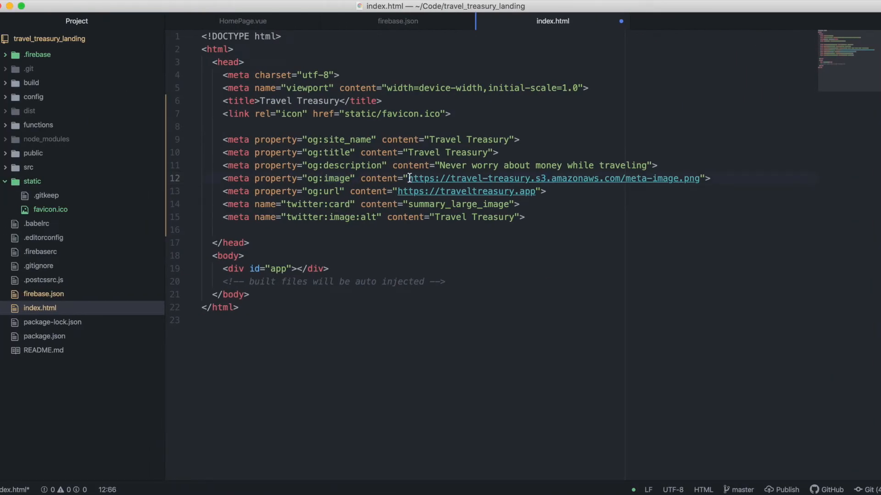
{"action": "left_click_drag", "start_coordinate": [409, 178], "coordinate": [698, 178]}
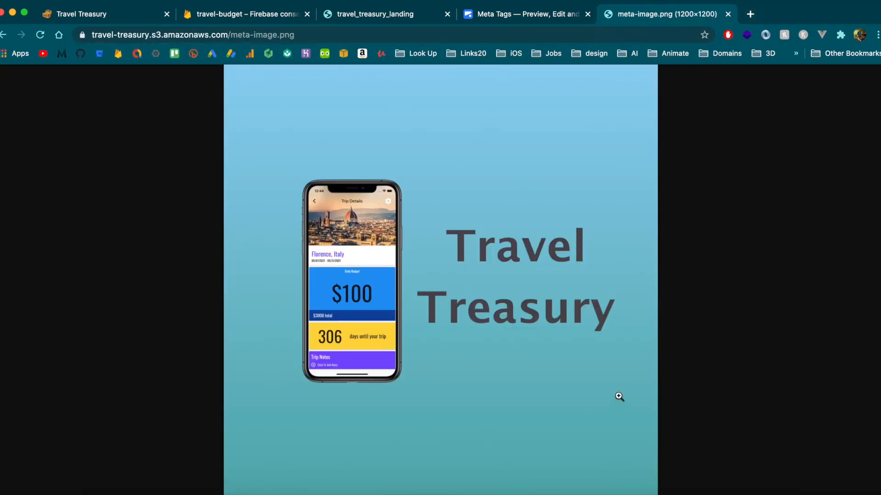
{"action": "mouse_move", "coordinate": [339, 210]}
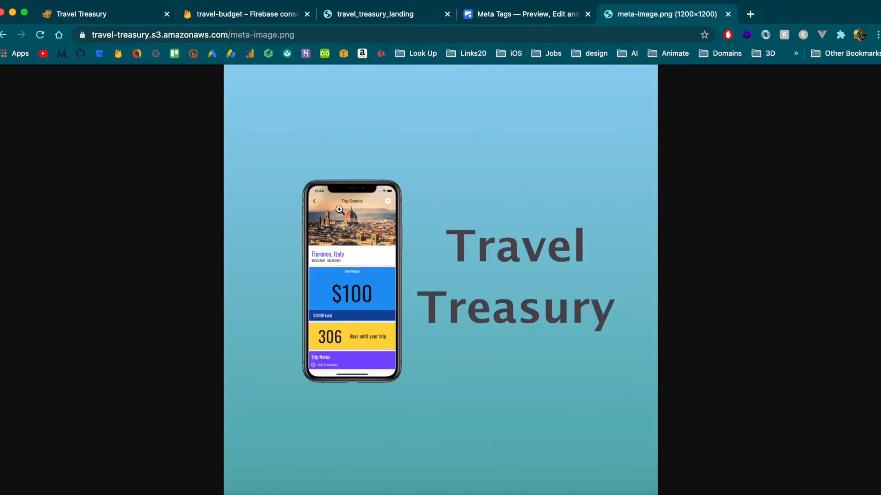
{"action": "mouse_move", "coordinate": [523, 235]}
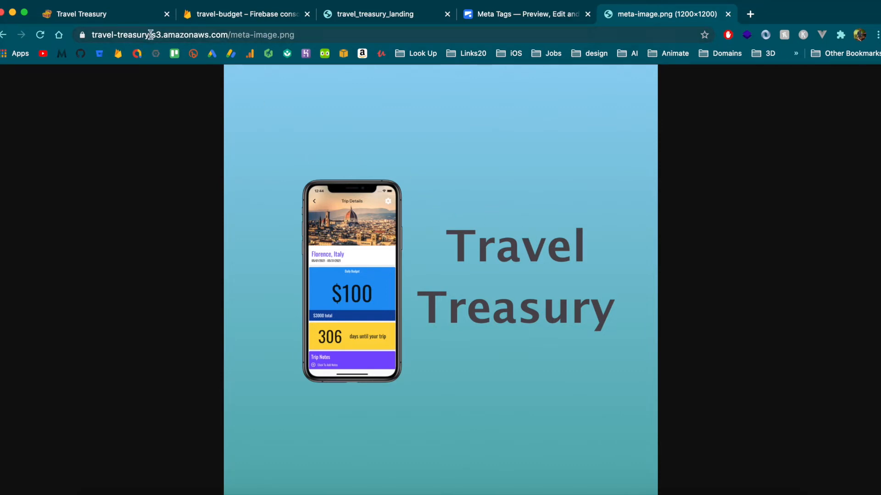
{"action": "mouse_move", "coordinate": [359, 165]}
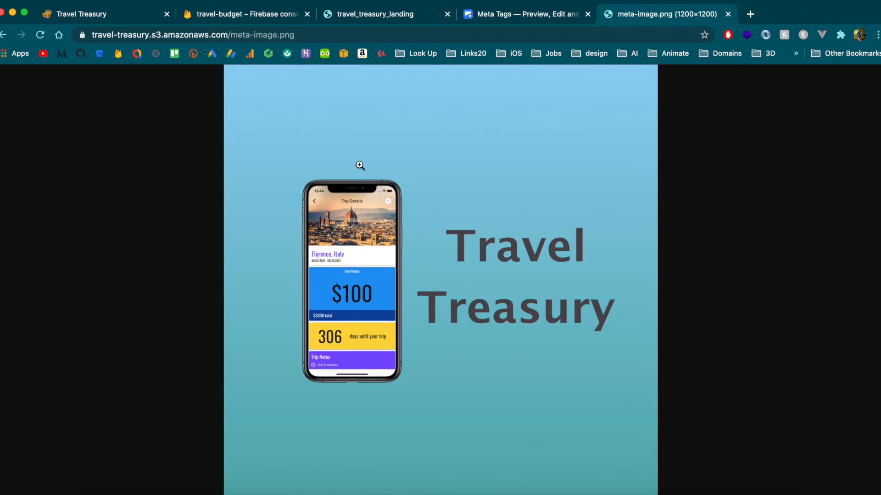
{"action": "mouse_move", "coordinate": [482, 218]}
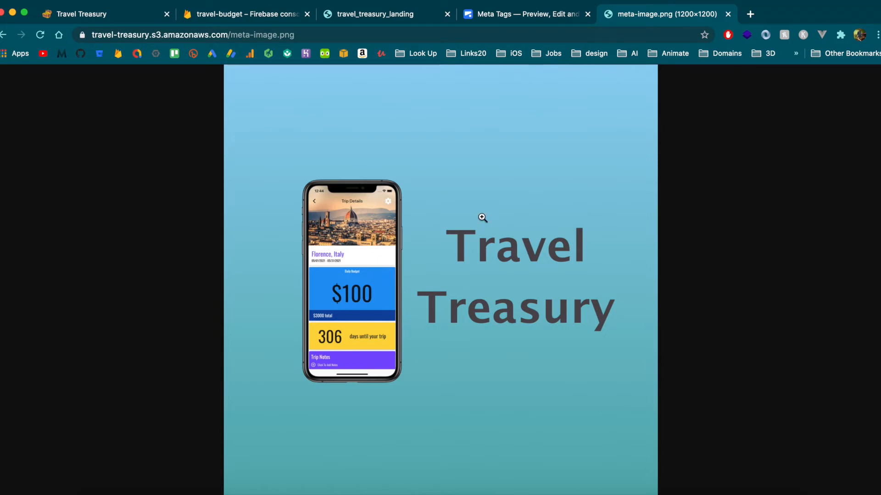
{"action": "mouse_move", "coordinate": [568, 369]}
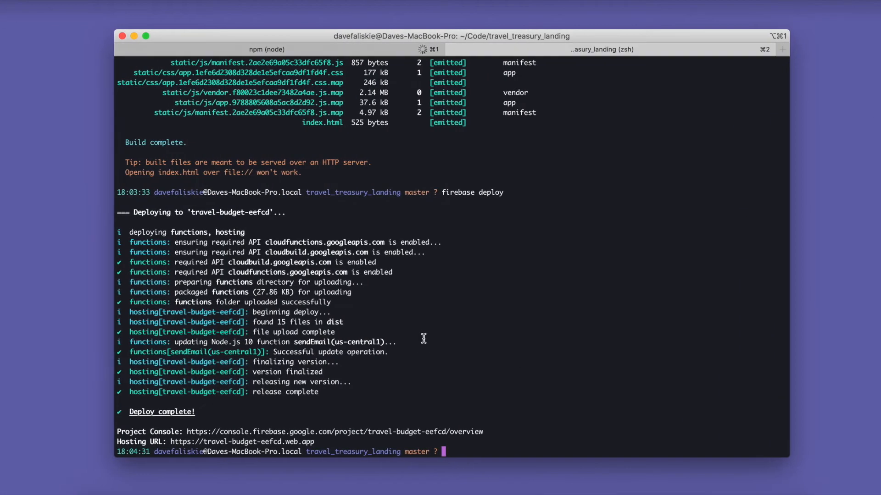
Run npm run build and switch to the Firebase Hosting dashboard
{"action": "type", "text": "npm run build"}
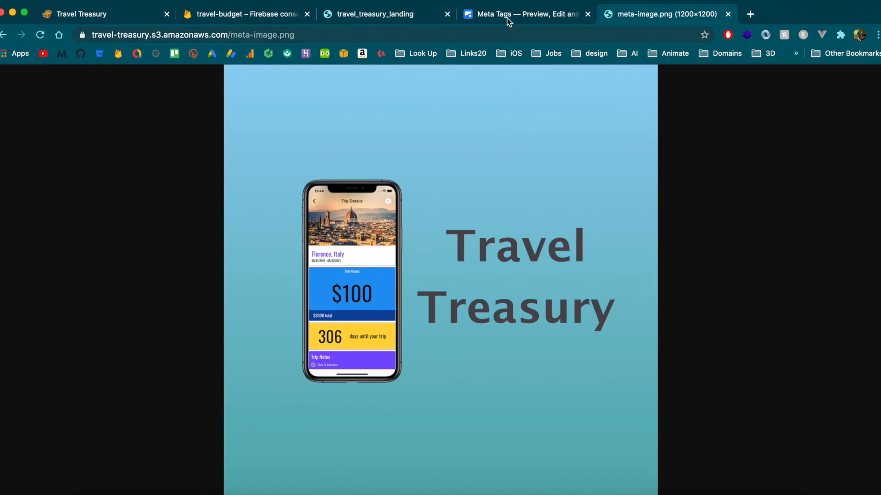
{"action": "left_click", "coordinate": [525, 14]}
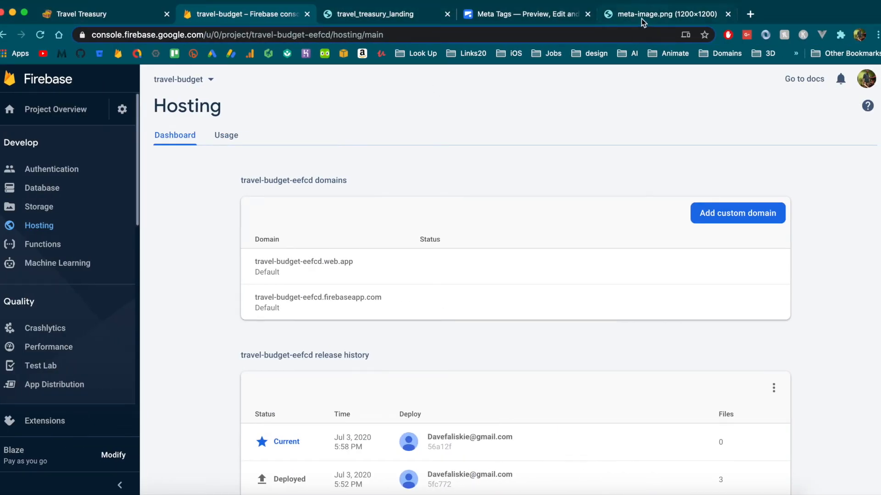
Scroll through metatags.io previews of the live site for Google, Facebook, Twitter, LinkedIn, Pinterest, Slack
{"action": "left_click", "coordinate": [523, 14]}
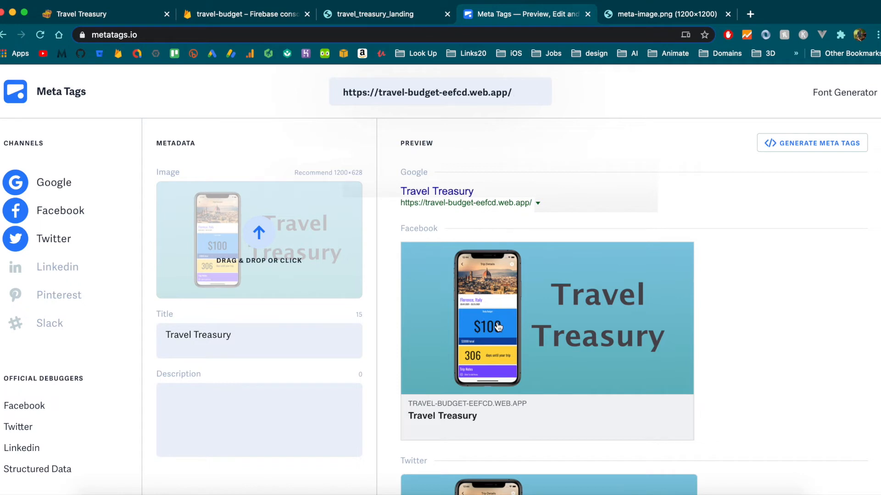
{"action": "scroll", "scroll_direction": "down", "scroll_amount": 3}
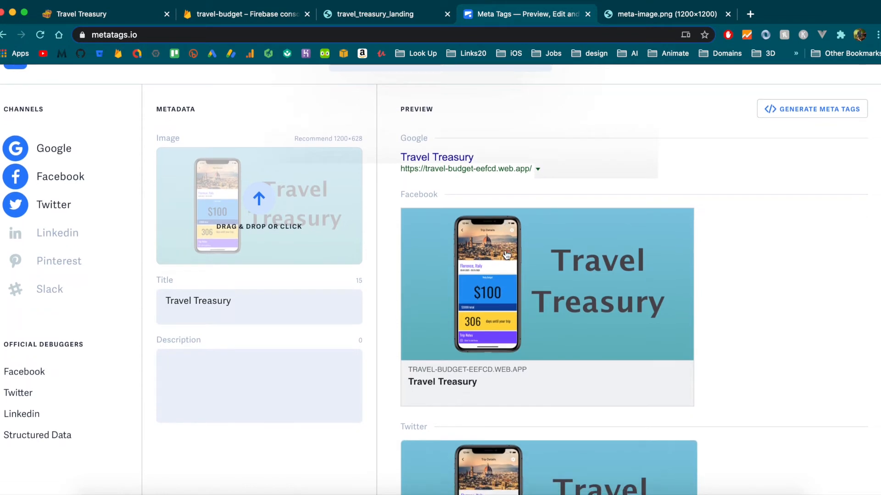
{"action": "scroll", "scroll_direction": "down", "scroll_amount": 3}
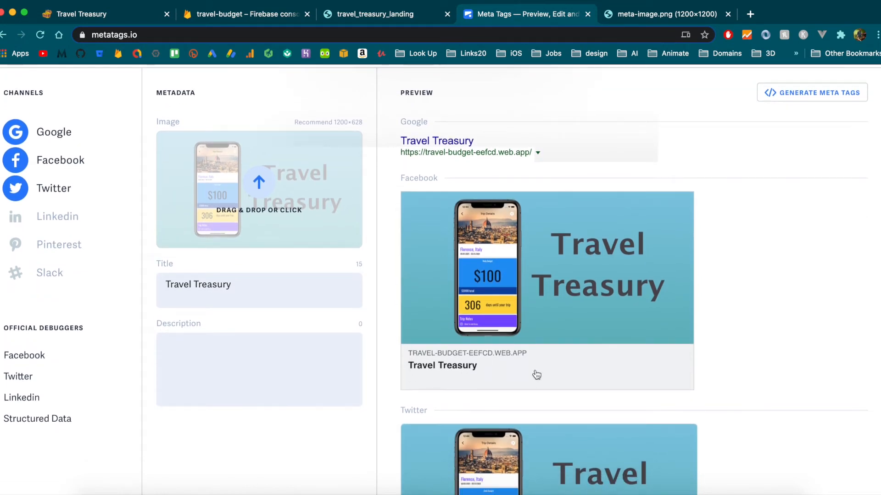
{"action": "scroll", "scroll_direction": "down", "scroll_amount": 3}
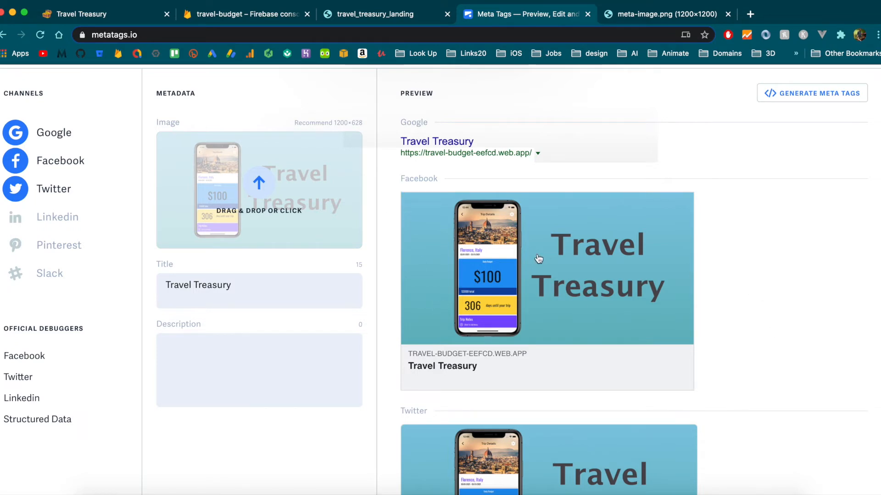
{"action": "scroll", "scroll_direction": "down", "scroll_amount": 3}
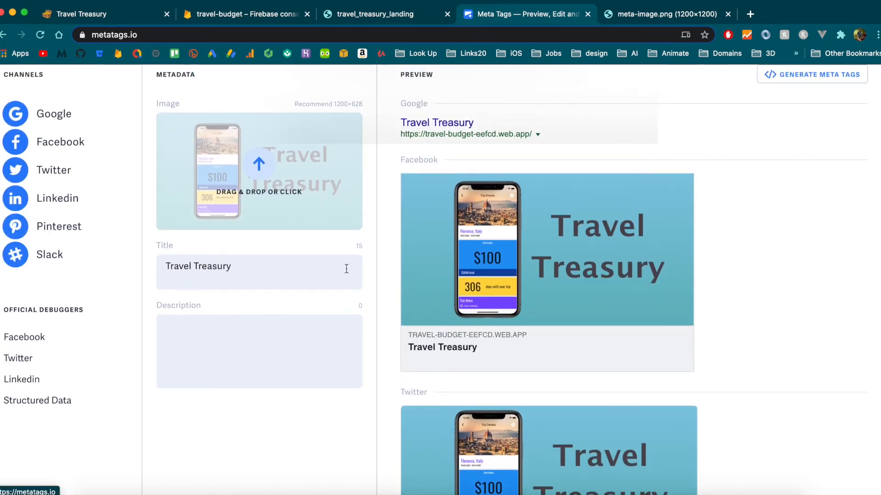
{"action": "scroll", "scroll_direction": "down", "scroll_amount": 3}
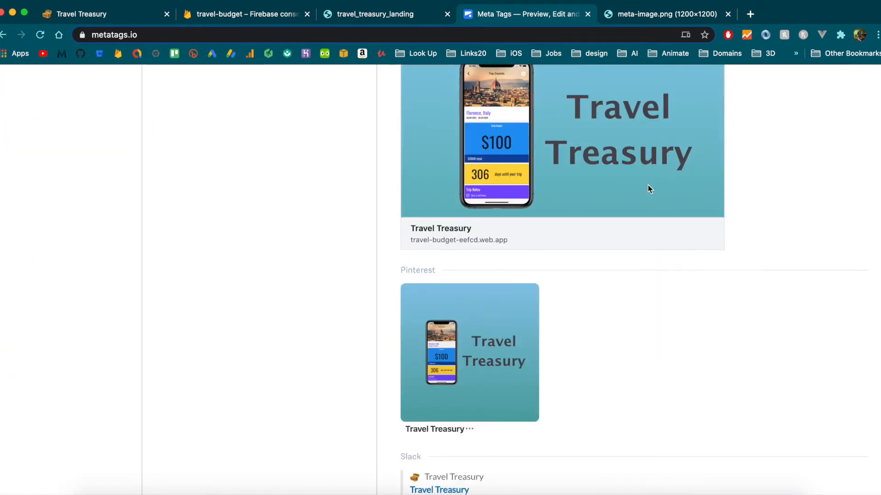
{"action": "scroll", "scroll_direction": "down", "scroll_amount": 3}
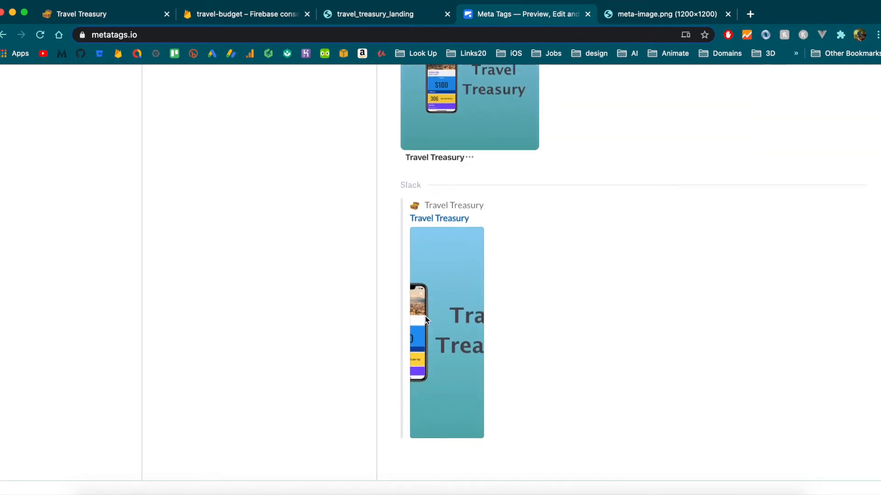
{"action": "mouse_move", "coordinate": [449, 406]}
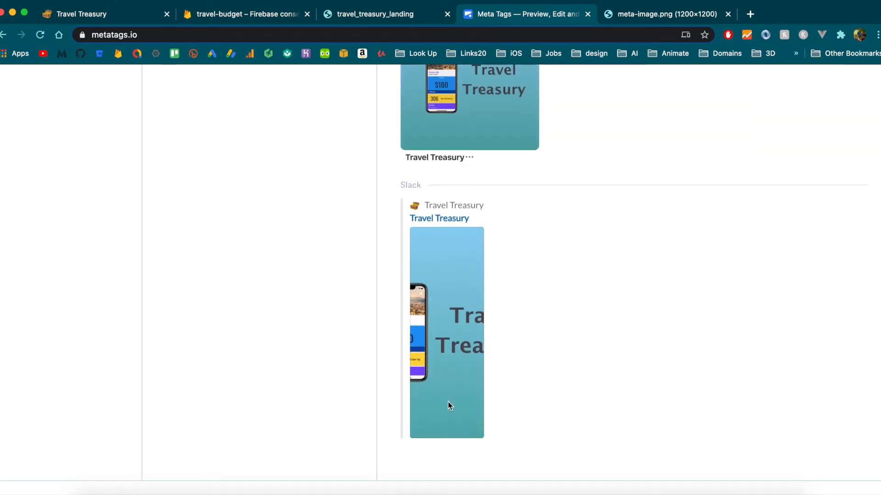
{"action": "mouse_move", "coordinate": [431, 281]}
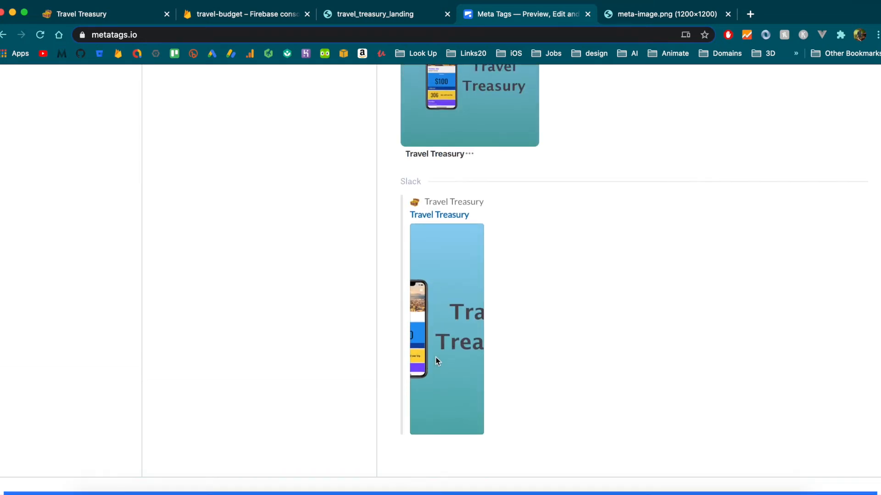
{"action": "scroll", "scroll_direction": "down", "scroll_amount": 3}
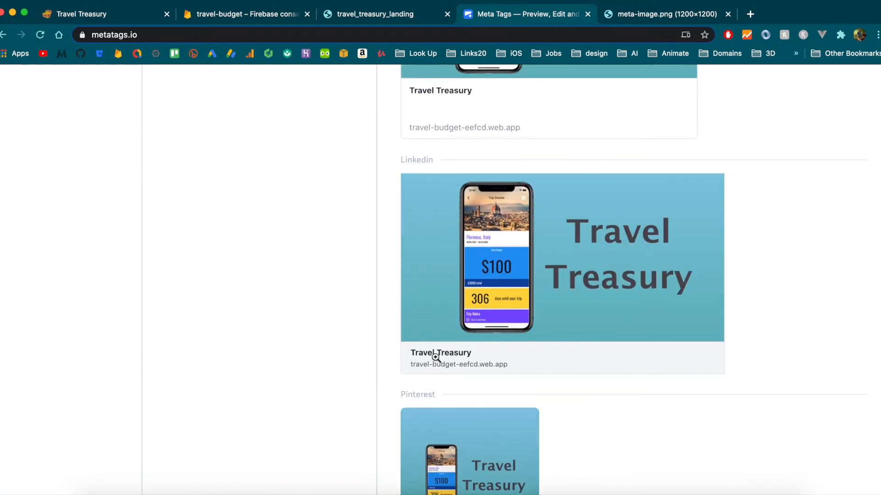
{"action": "scroll", "scroll_direction": "down", "scroll_amount": 3}
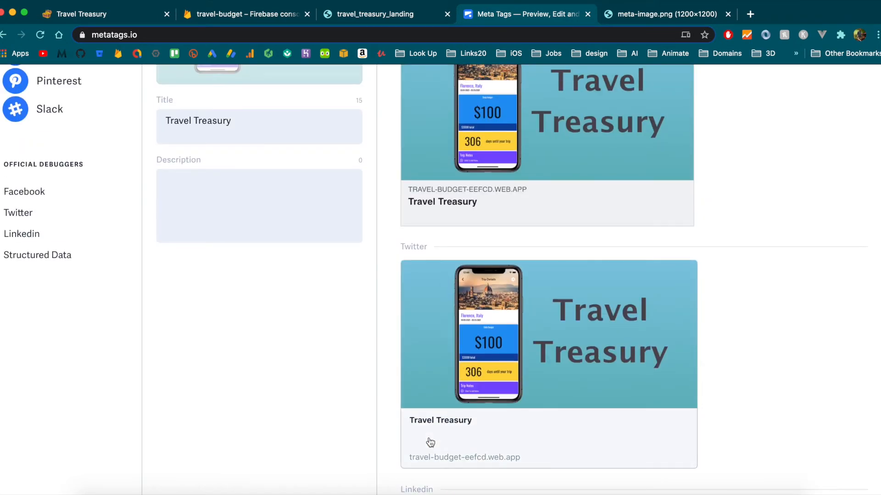
{"action": "scroll", "scroll_direction": "up", "scroll_amount": 3}
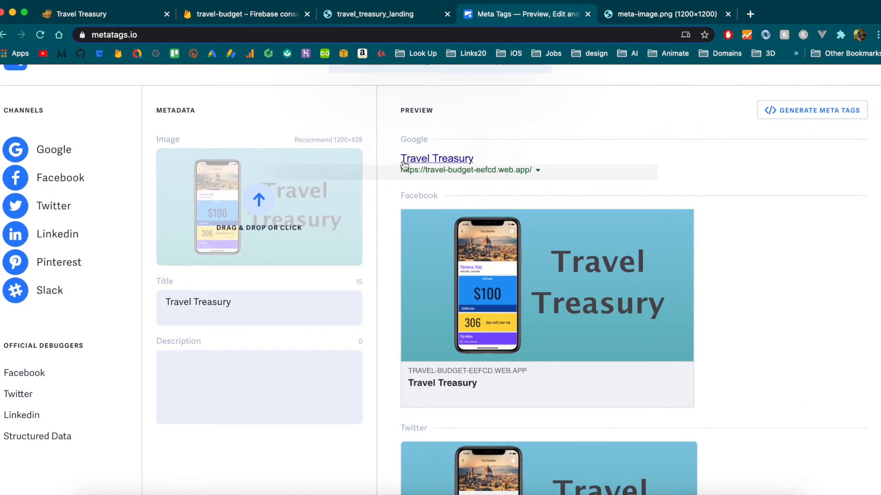
{"action": "mouse_move", "coordinate": [573, 180]}
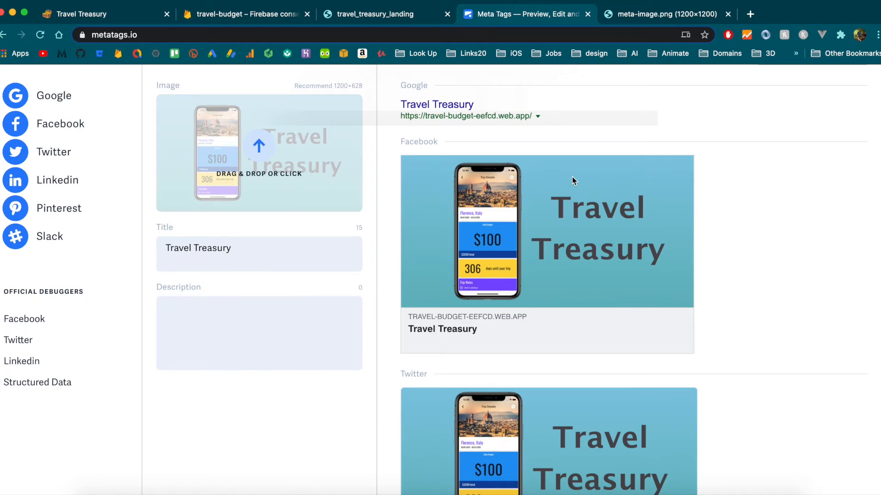
Return to the Firebase Hosting dashboard and start adding a custom domain
{"action": "left_click", "coordinate": [84, 15]}
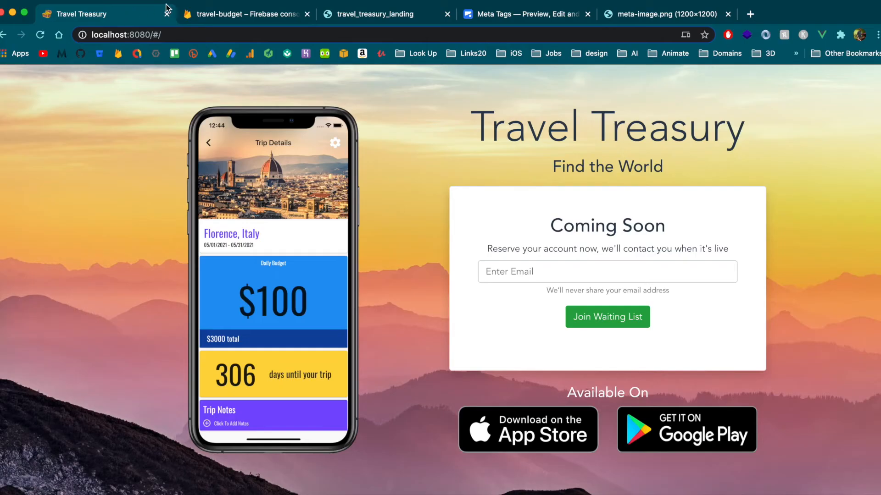
{"action": "left_click", "coordinate": [245, 13]}
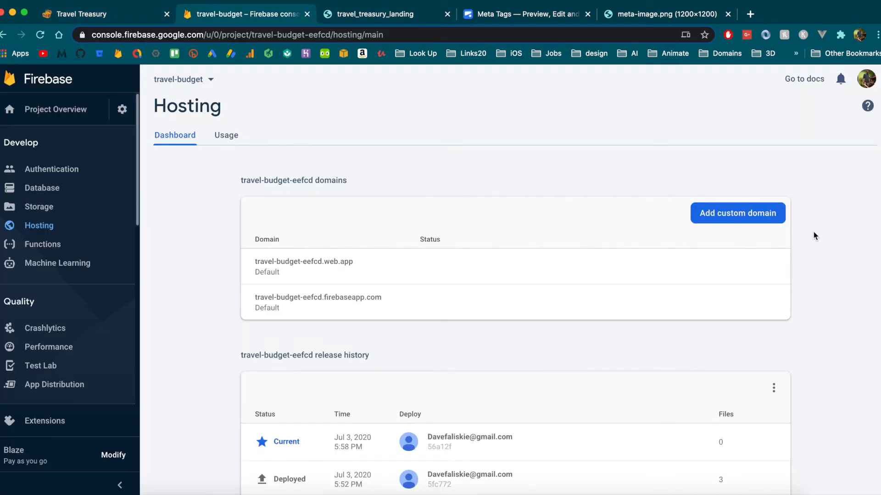
{"action": "left_click", "coordinate": [737, 213]}
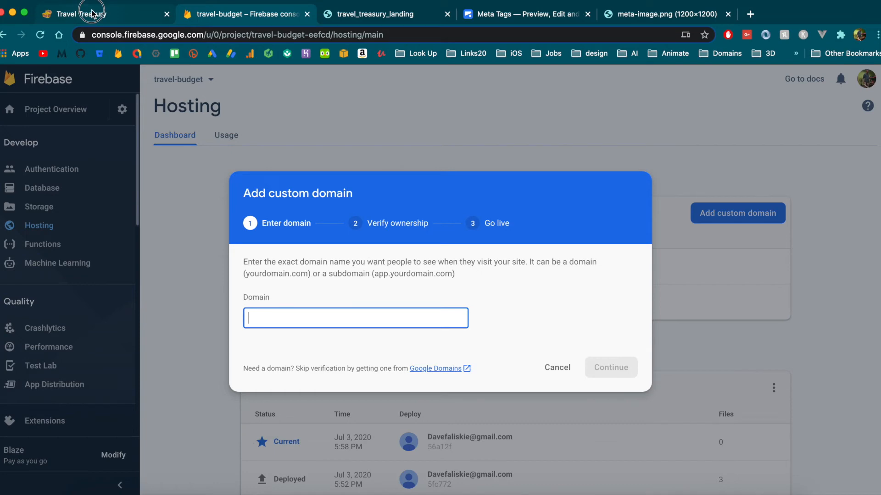
Check the live traveltreasury.app site, then enter the domain in the Add custom domain dialog
{"action": "left_click", "coordinate": [85, 13]}
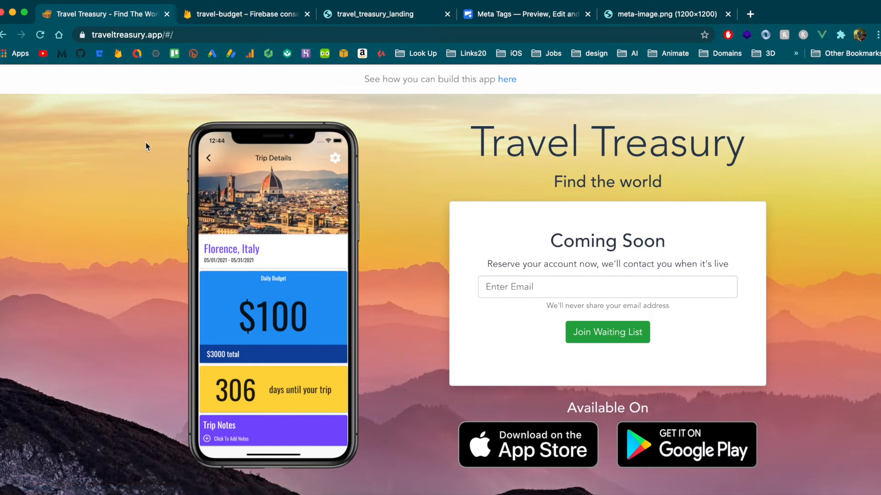
{"action": "scroll", "scroll_direction": "down", "scroll_amount": 3}
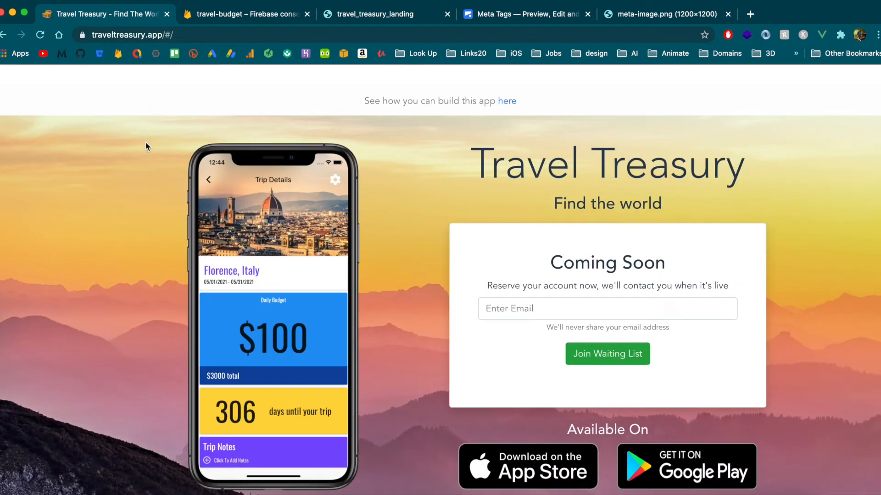
{"action": "scroll", "scroll_direction": "down", "scroll_amount": 3}
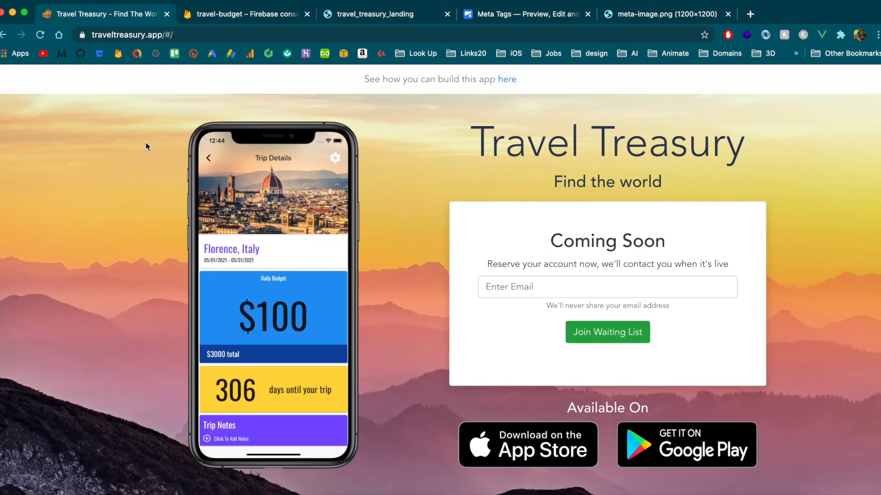
{"action": "scroll", "scroll_direction": "down", "scroll_amount": 3}
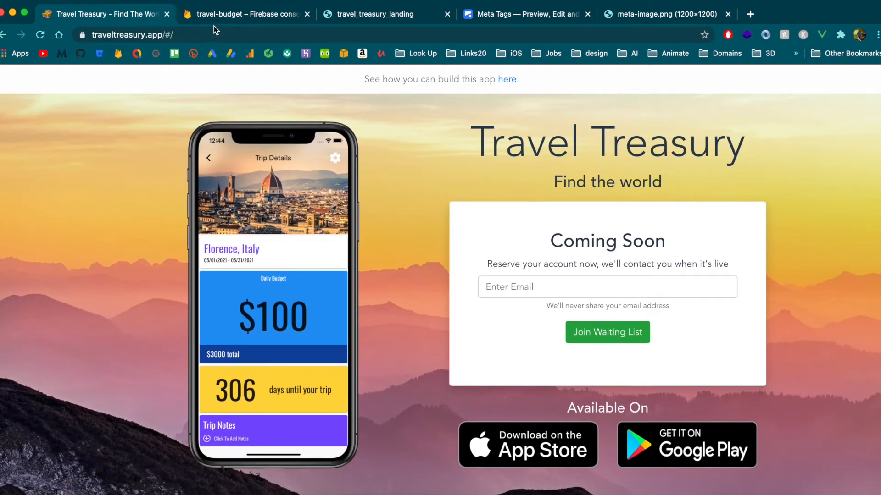
{"action": "left_click", "coordinate": [246, 13]}
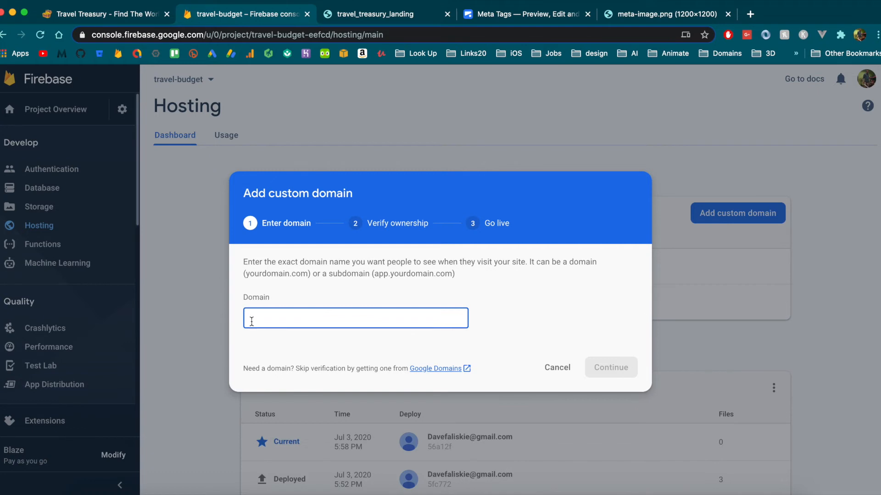
{"action": "mouse_move", "coordinate": [367, 316]}
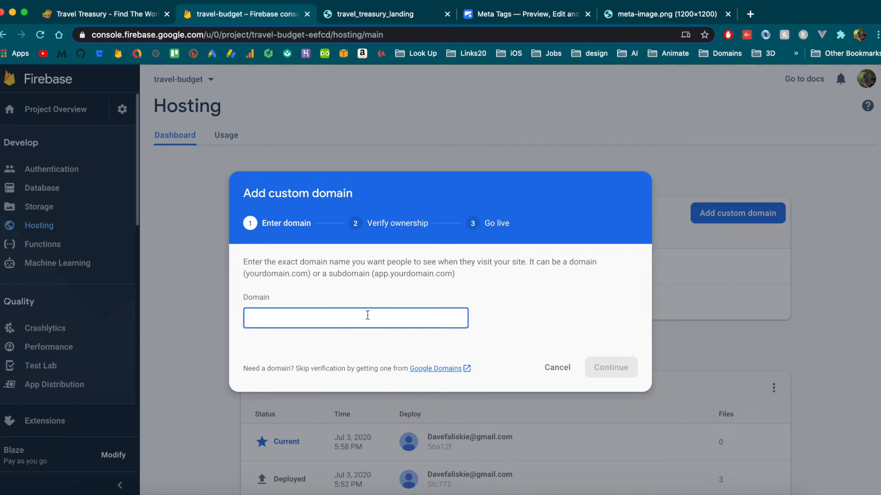
{"action": "left_click", "coordinate": [610, 367]}
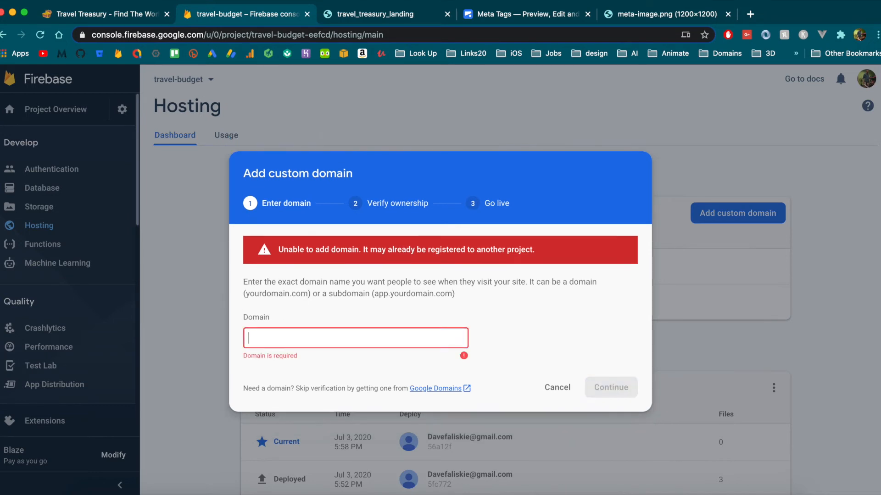
{"action": "mouse_move", "coordinate": [366, 208]}
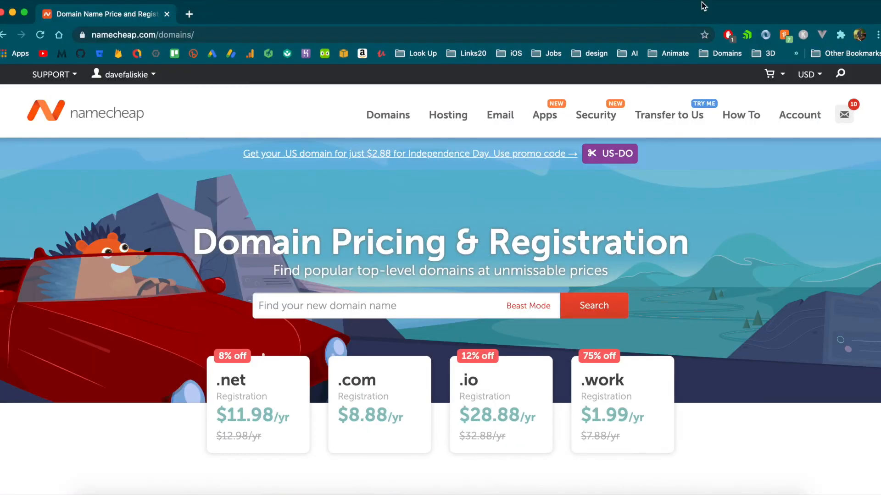
{"action": "mouse_move", "coordinate": [123, 275]}
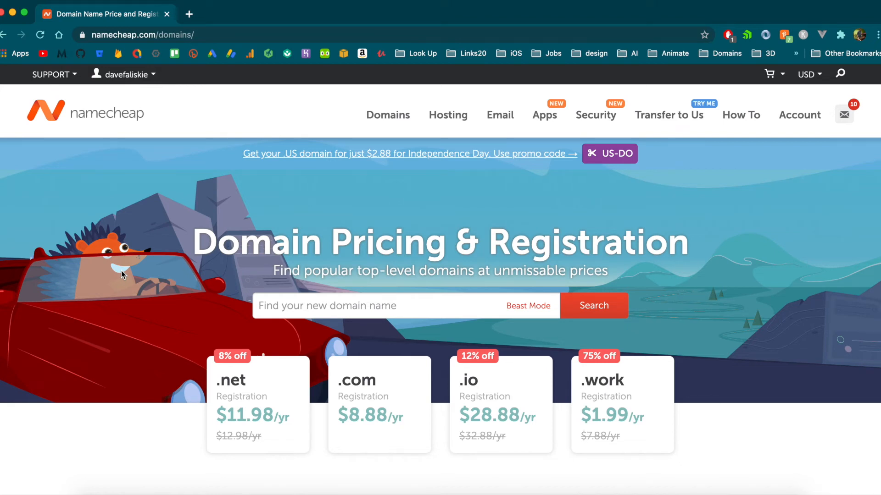
{"action": "mouse_move", "coordinate": [491, 350]}
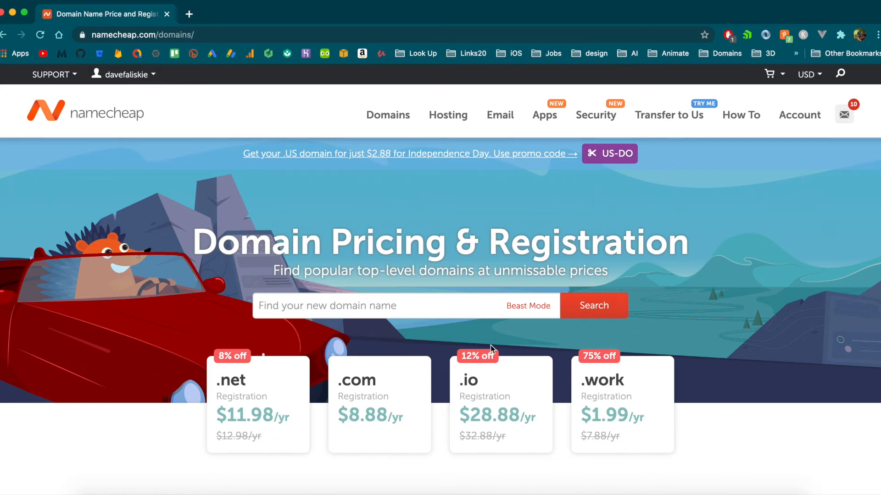
{"action": "mouse_move", "coordinate": [269, 170]}
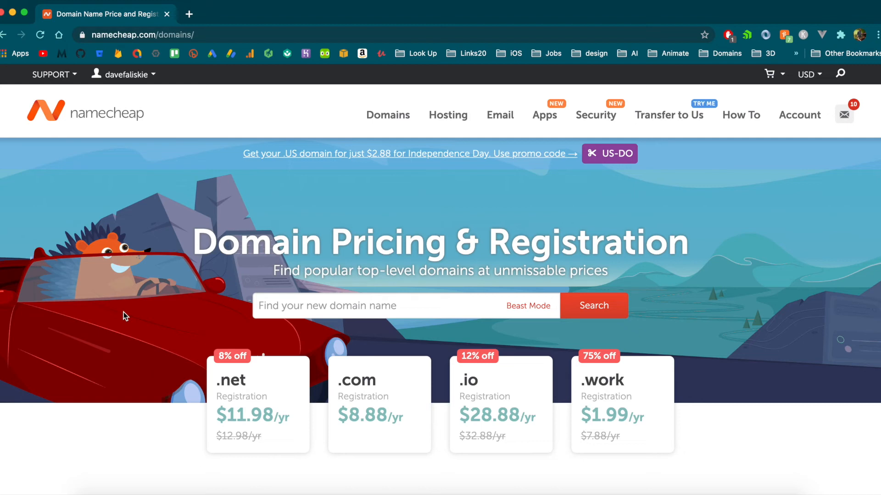
{"action": "mouse_move", "coordinate": [127, 359]}
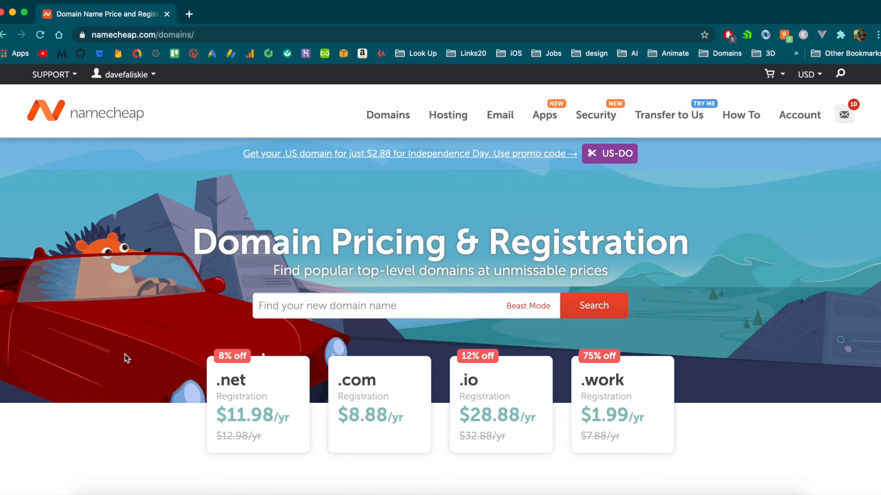
{"action": "mouse_move", "coordinate": [140, 350]}
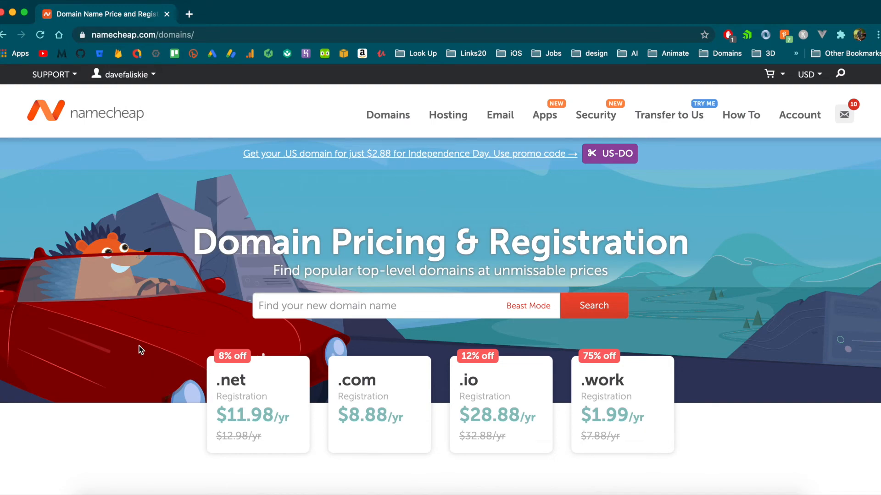
View the deployed web.app landing page, then return to Namecheap's domains page
{"action": "left_click", "coordinate": [593, 306]}
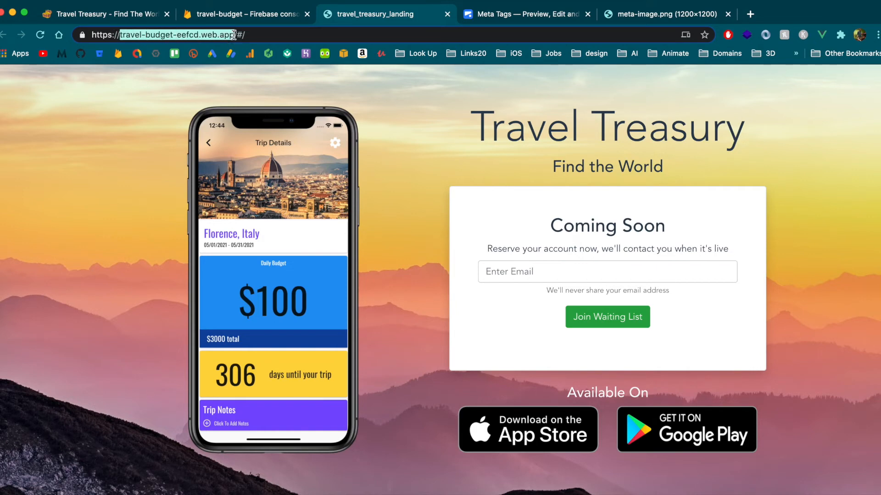
{"action": "left_click", "coordinate": [245, 14]}
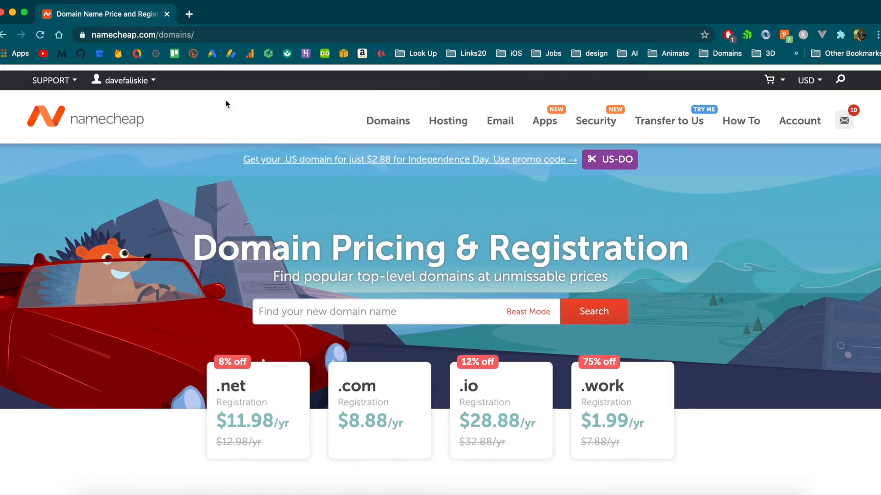
Open traveltreasury.app's domain details in Namecheap and go to its Advanced DNS settings
{"action": "left_click", "coordinate": [386, 13]}
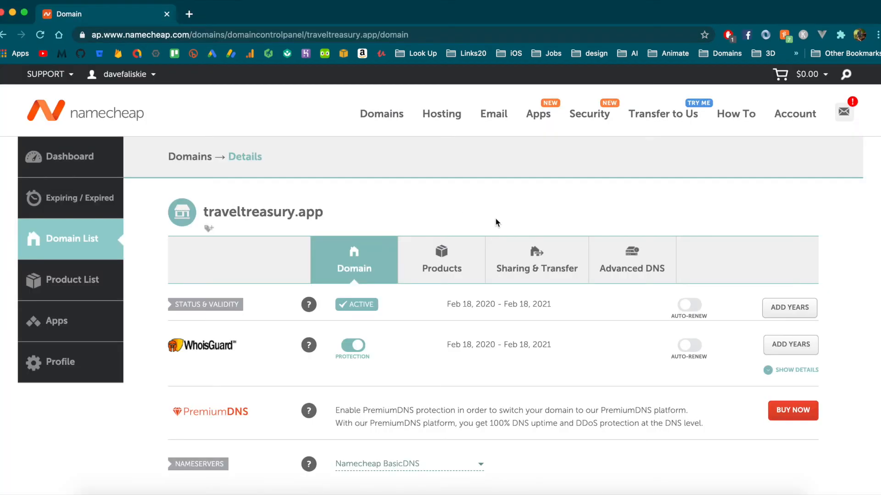
{"action": "scroll", "scroll_direction": "down", "scroll_amount": 3}
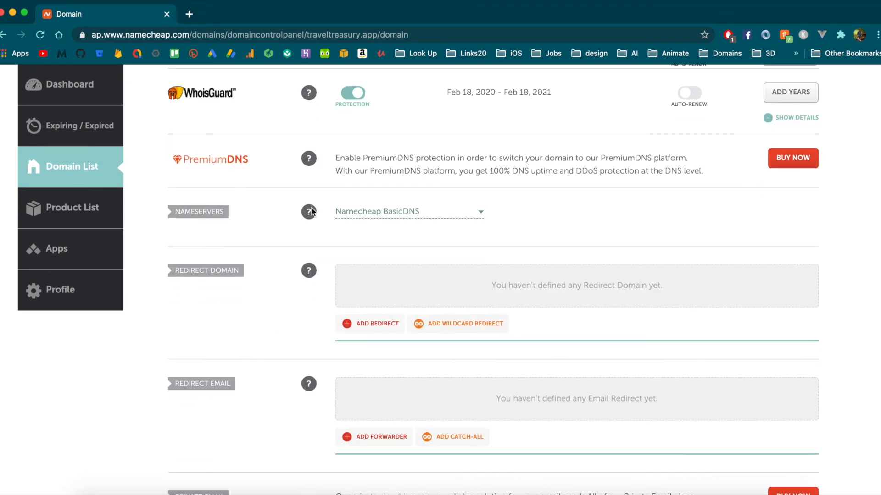
{"action": "scroll", "scroll_direction": "down", "scroll_amount": 3}
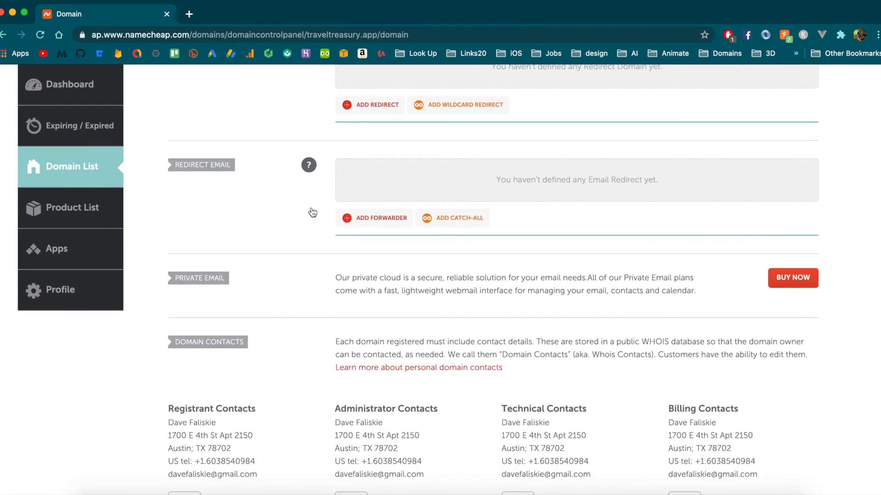
{"action": "scroll", "scroll_direction": "up", "scroll_amount": 3}
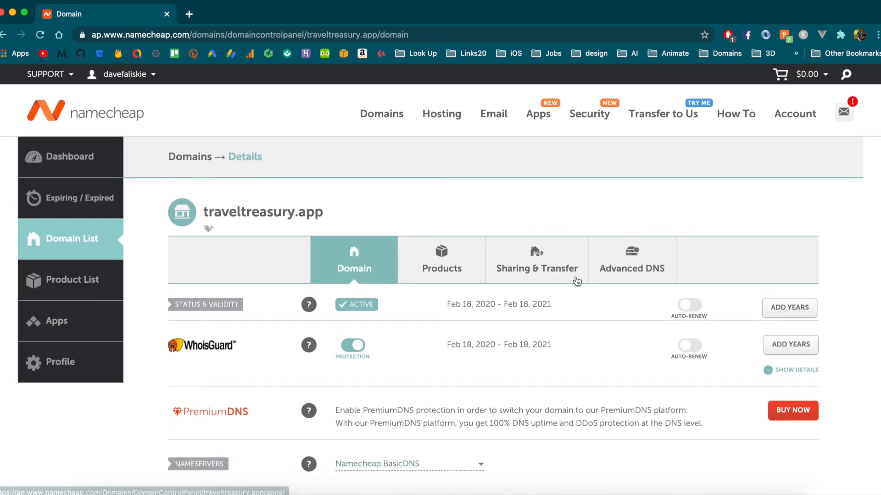
{"action": "left_click", "coordinate": [631, 260]}
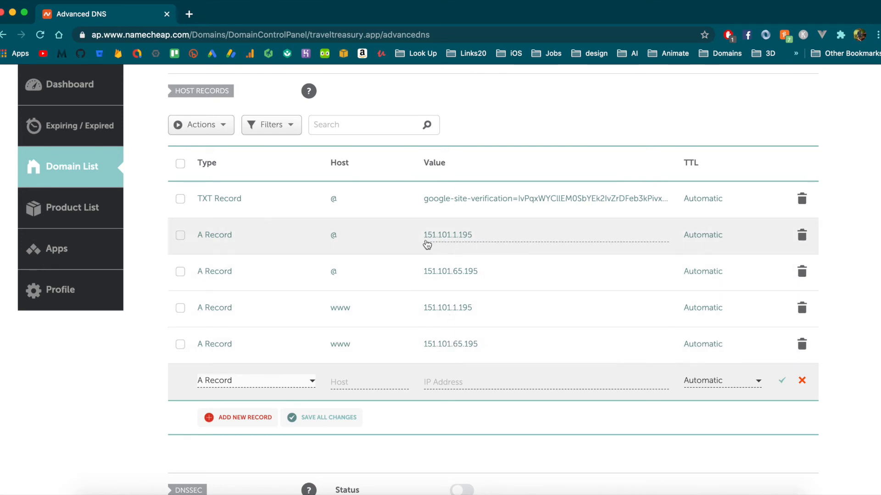
{"action": "mouse_move", "coordinate": [491, 373]}
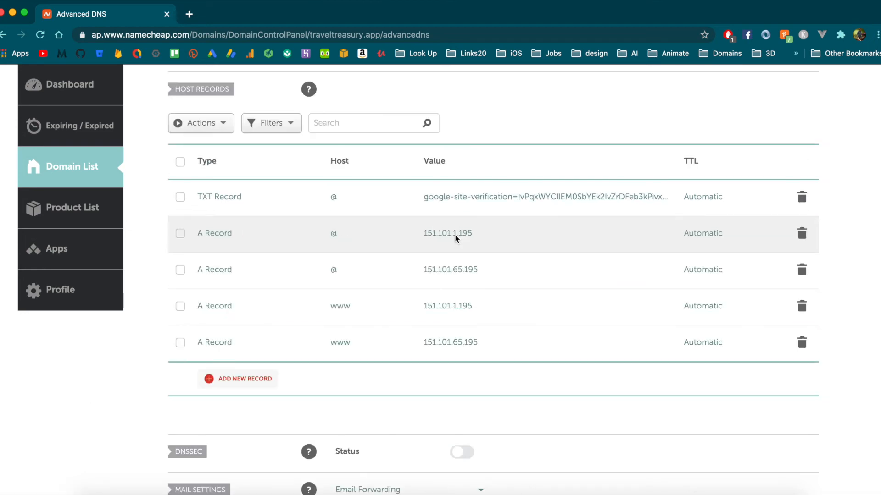
{"action": "mouse_move", "coordinate": [414, 315]}
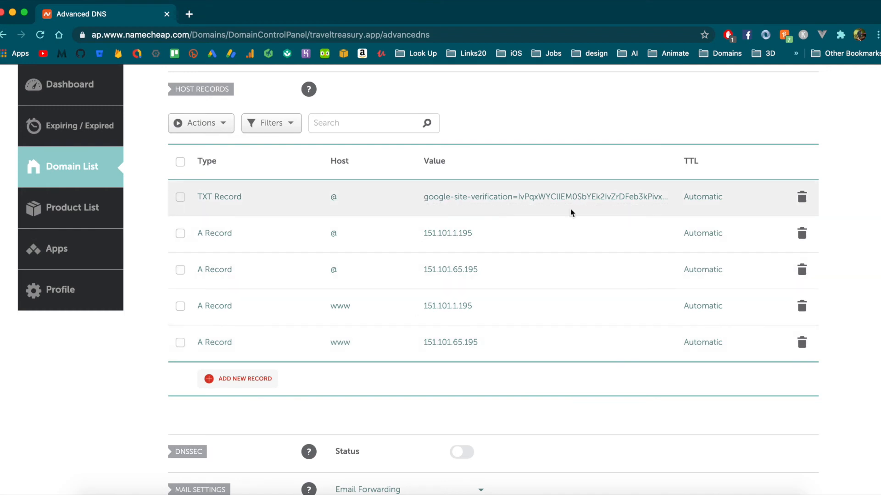
{"action": "mouse_move", "coordinate": [504, 212]}
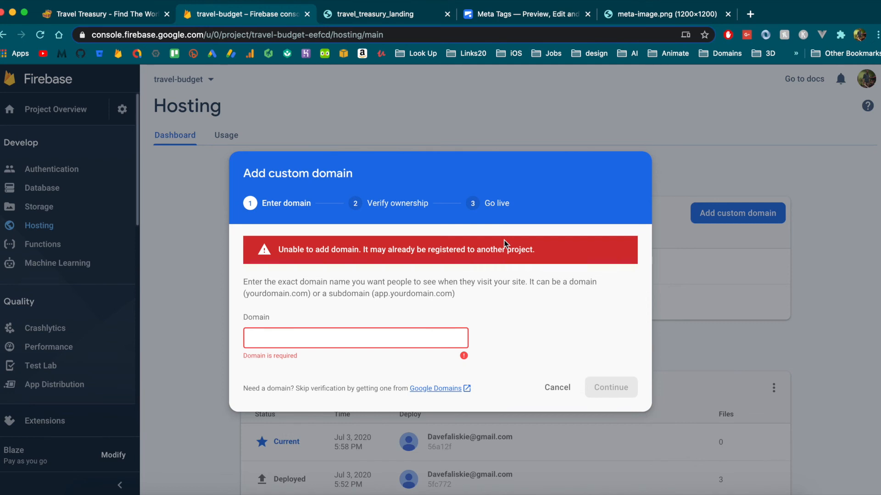
On the travel-budget-eefcd.web.app tab, view the padlock's certificate and confirm it is valid
{"action": "left_click", "coordinate": [373, 14]}
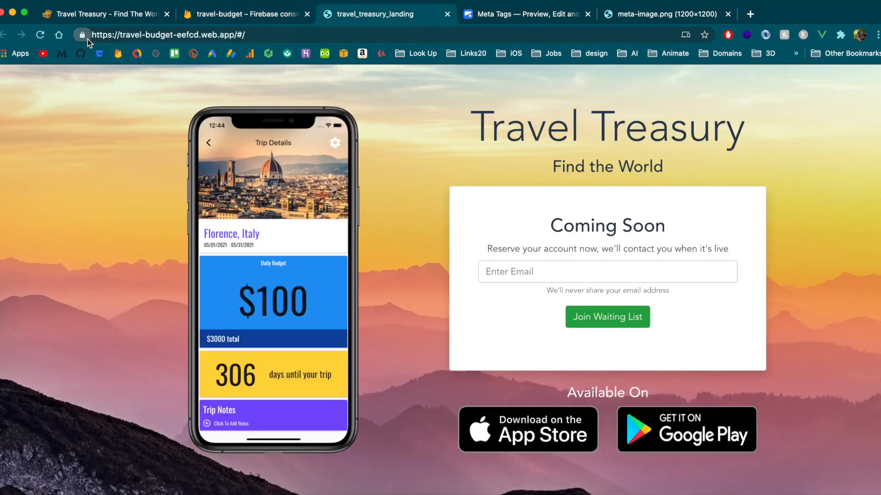
{"action": "left_click", "coordinate": [82, 35]}
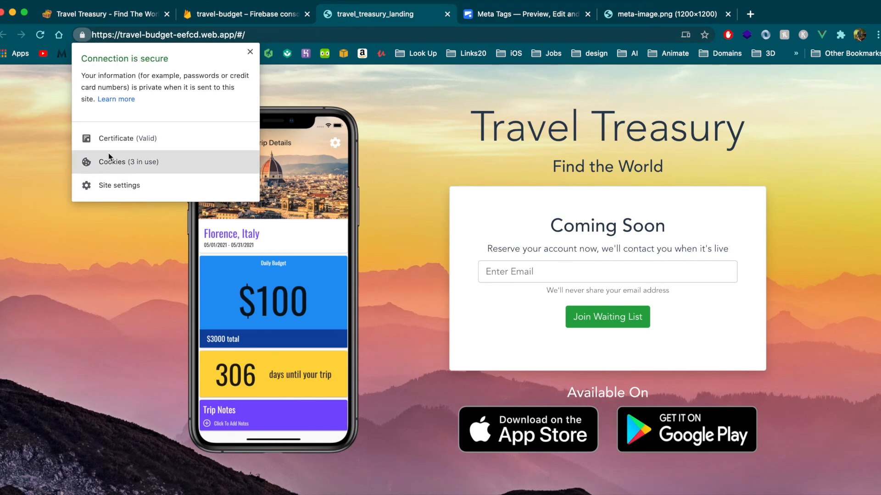
{"action": "left_click", "coordinate": [127, 138]}
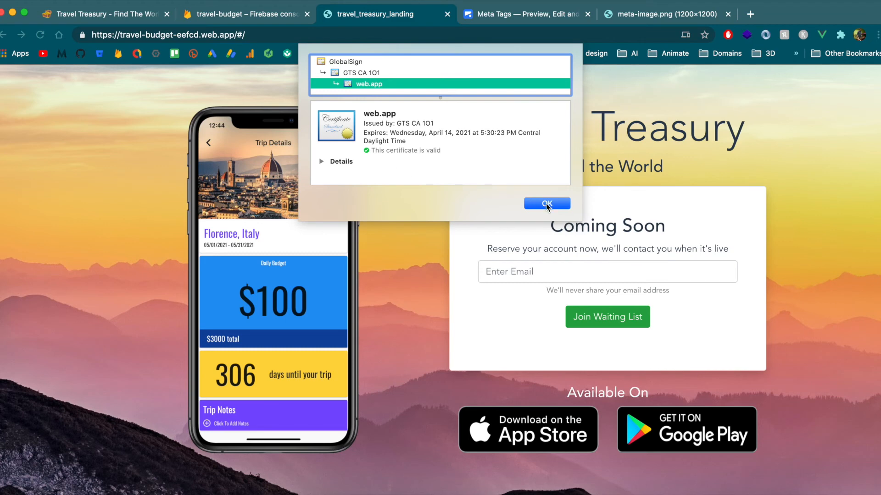
{"action": "left_click", "coordinate": [546, 203]}
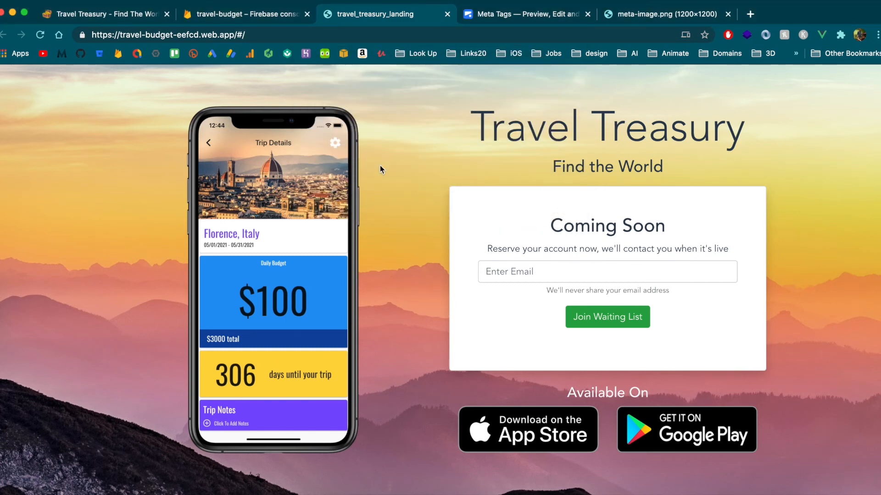